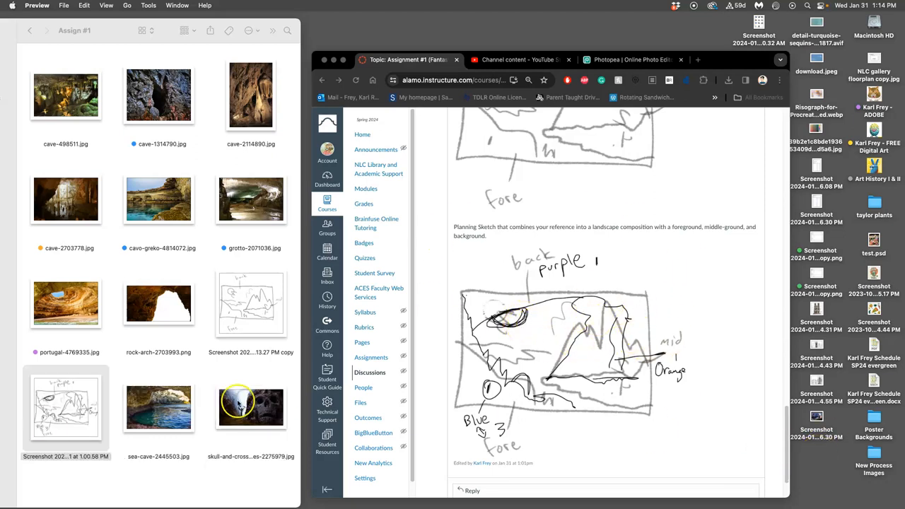
- Switch from the Finder photo folder to the Photopea tab holding the planning sketch
click(65, 406)
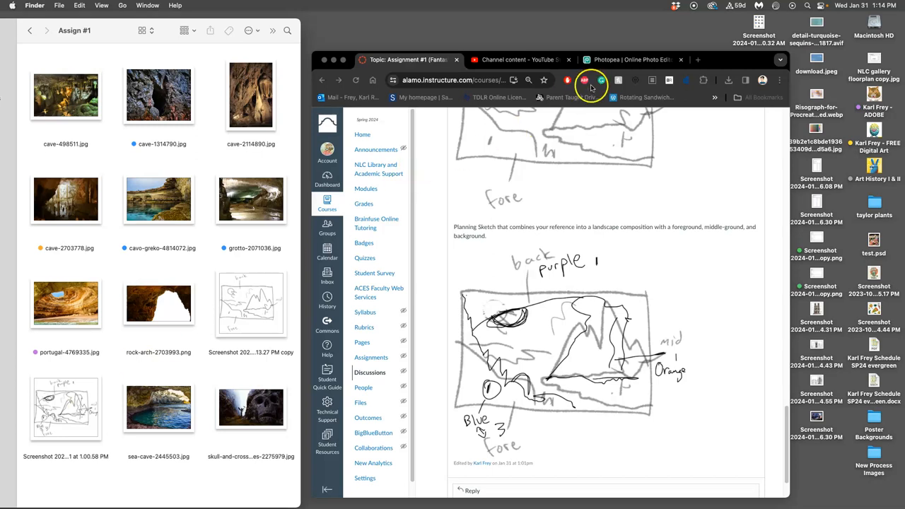
click(629, 60)
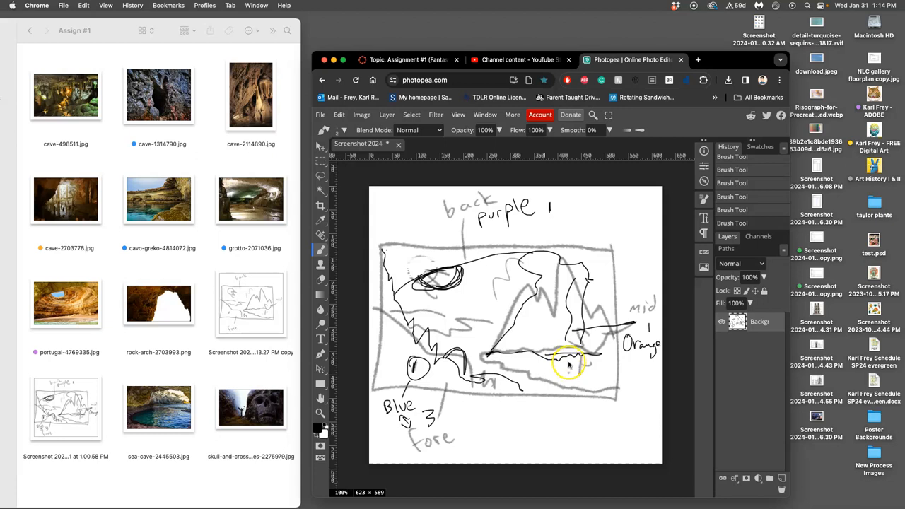
click(159, 199)
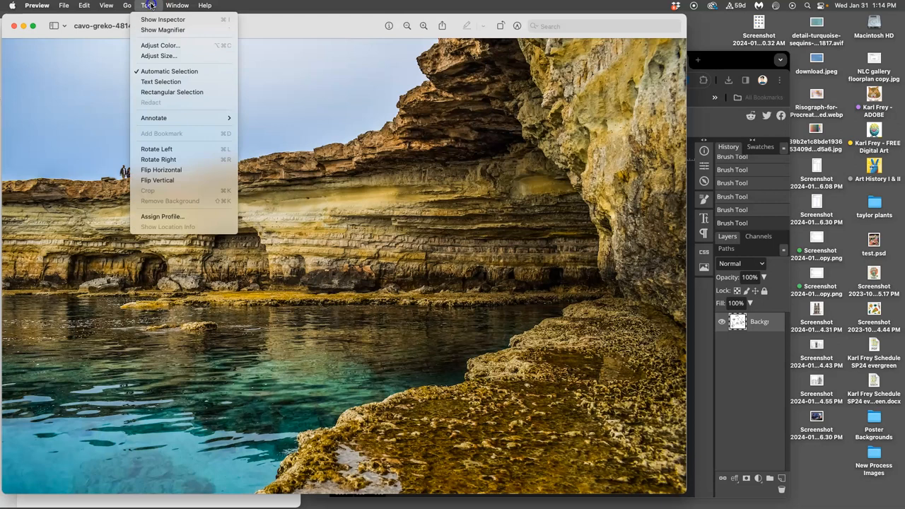
mouse_move(157, 159)
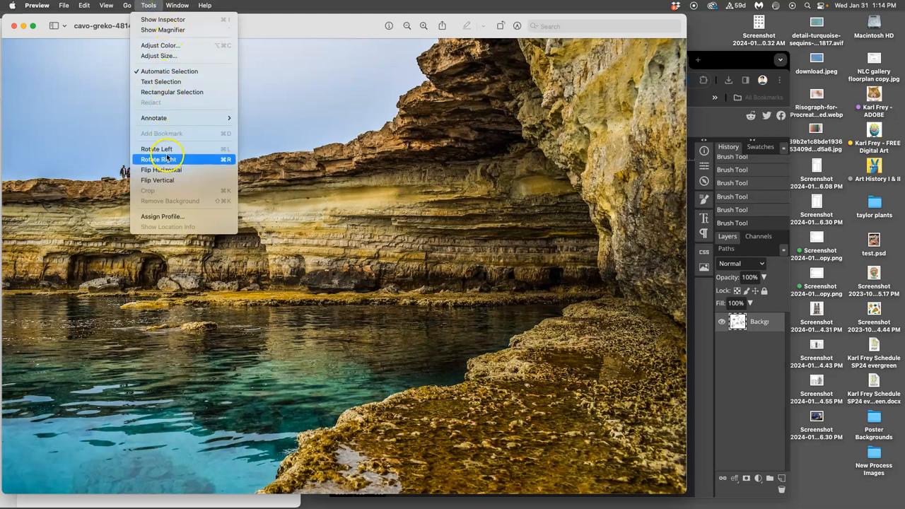
click(106, 5)
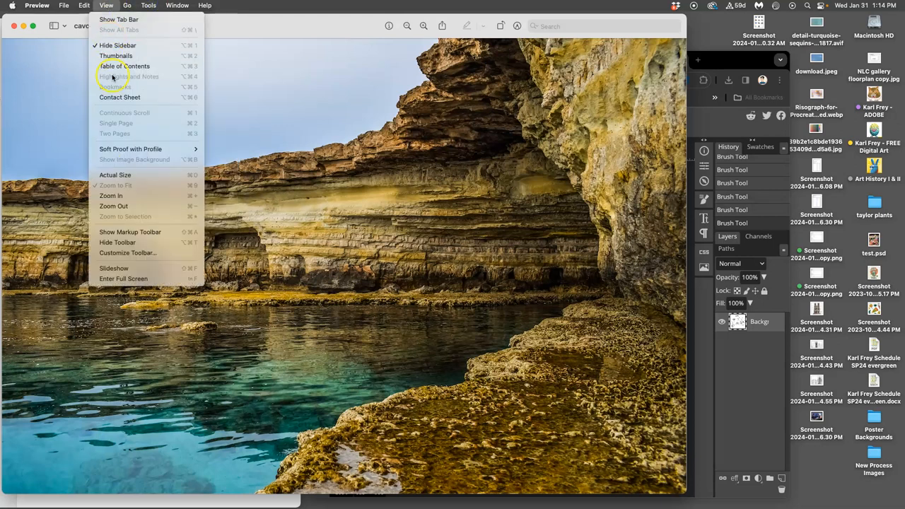
click(111, 195)
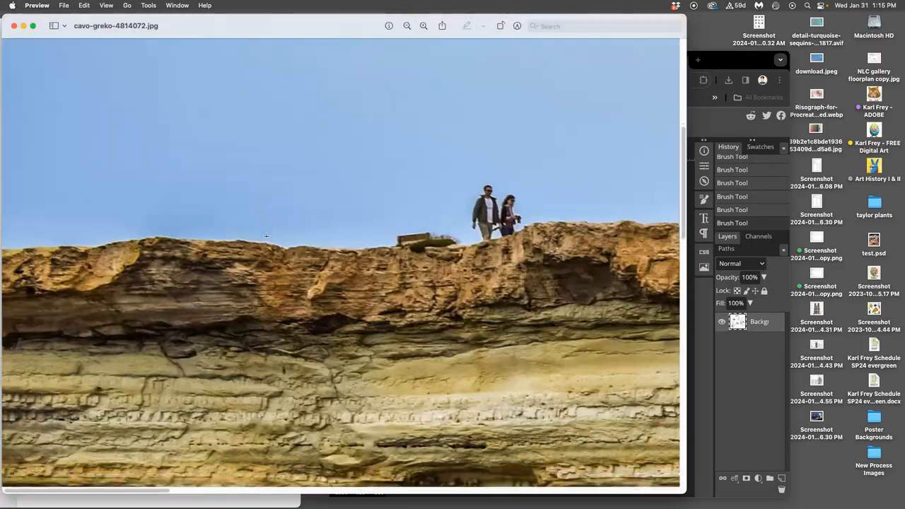
scroll(down, 3)
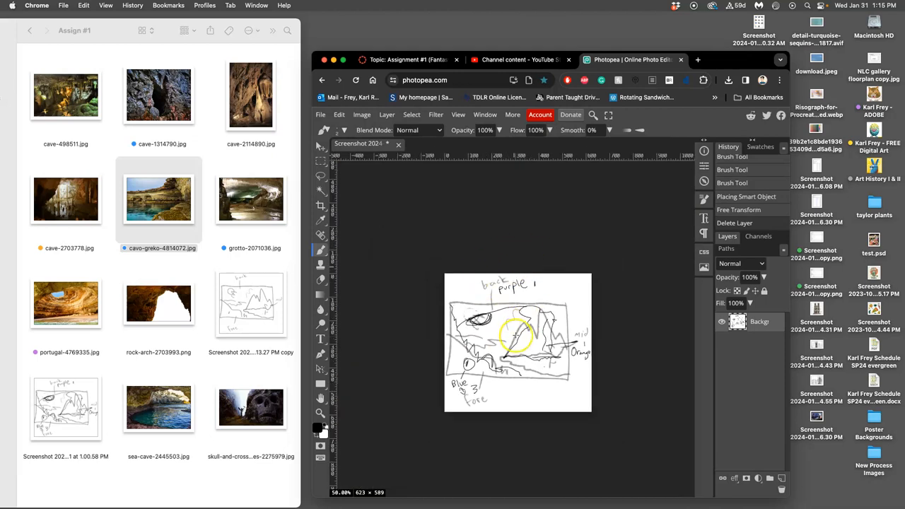
- Drag a guide onto an edge of the sketch's drawn rectangle
drag(516, 335, 538, 302)
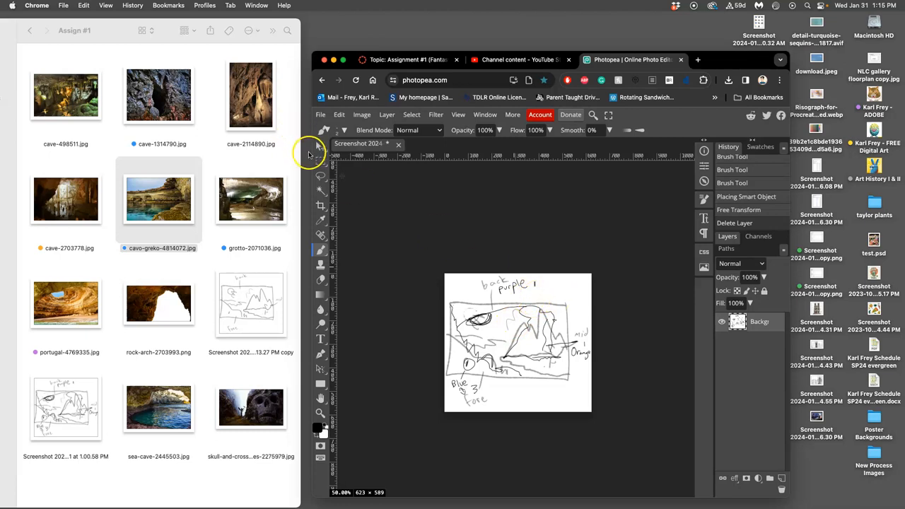
mouse_move(320, 150)
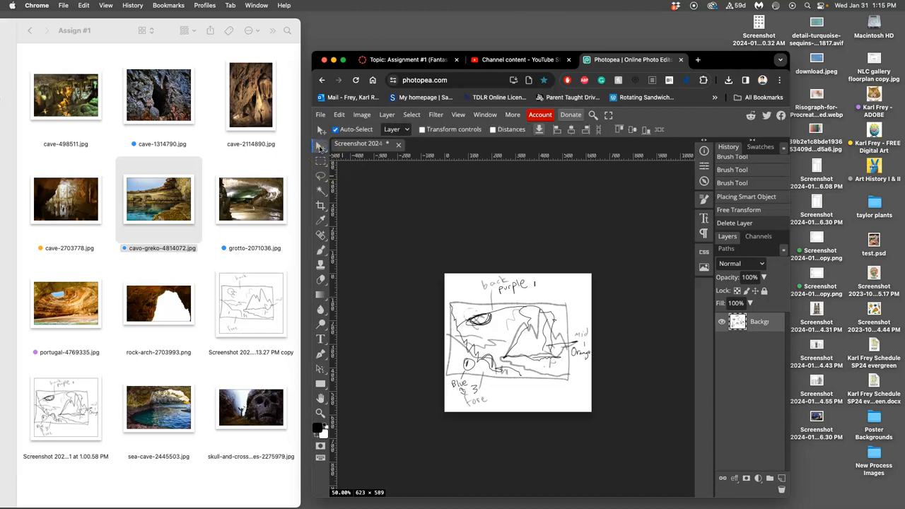
mouse_move(319, 148)
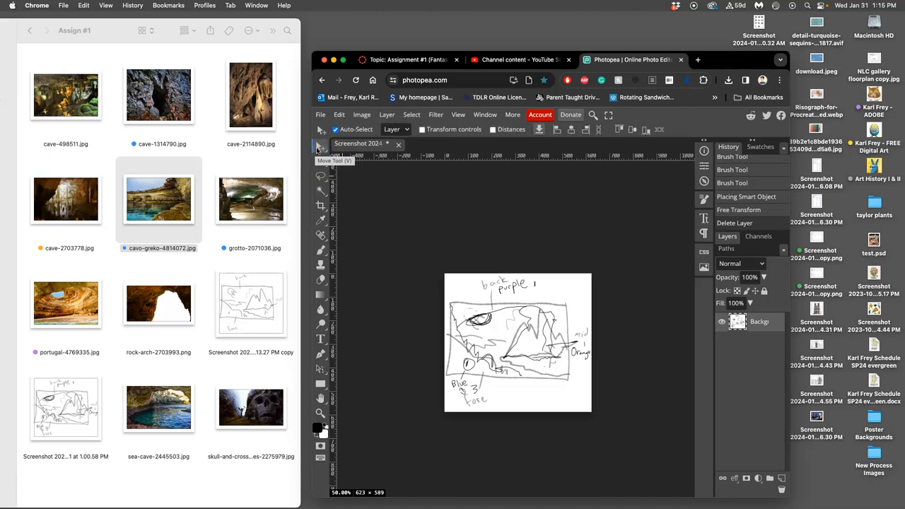
mouse_move(484, 157)
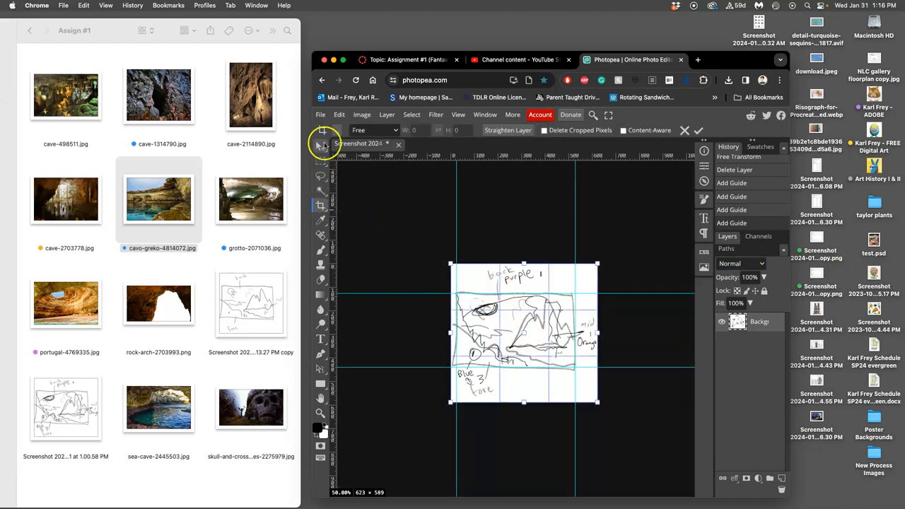
mouse_move(447, 263)
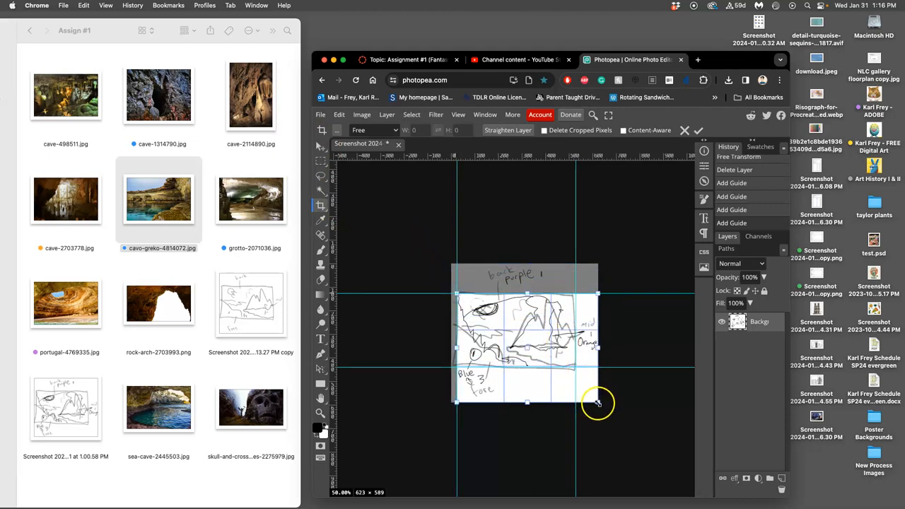
- Fit the crop corner to the guides, trimming the sketch to a 585 × 313 px rectangle
drag(597, 404, 574, 372)
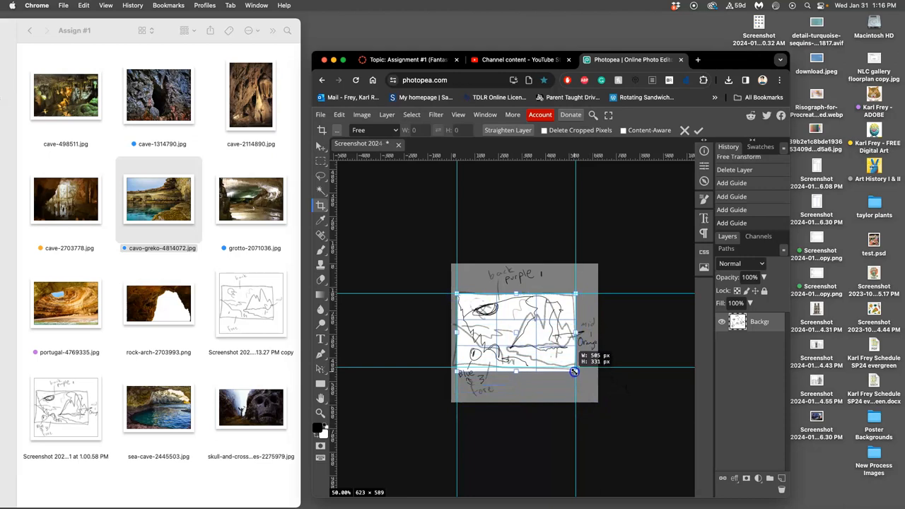
drag(574, 371, 573, 368)
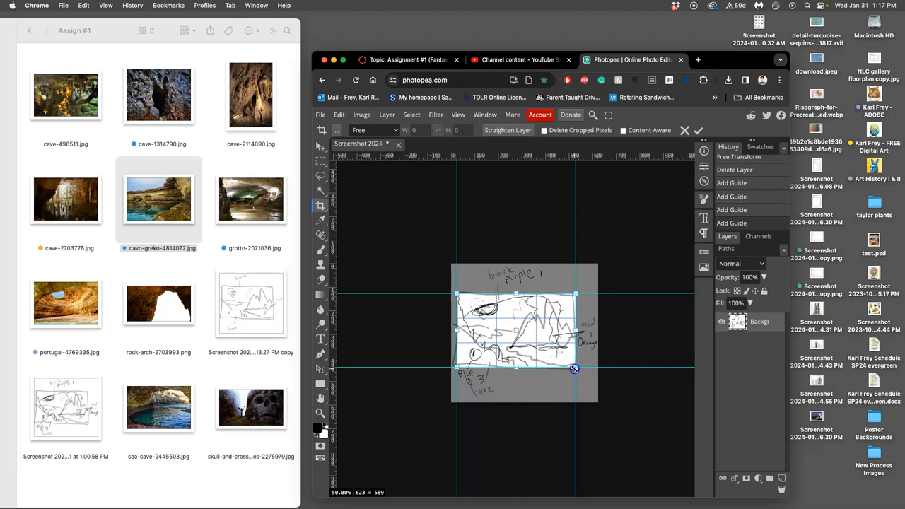
drag(574, 368, 576, 364)
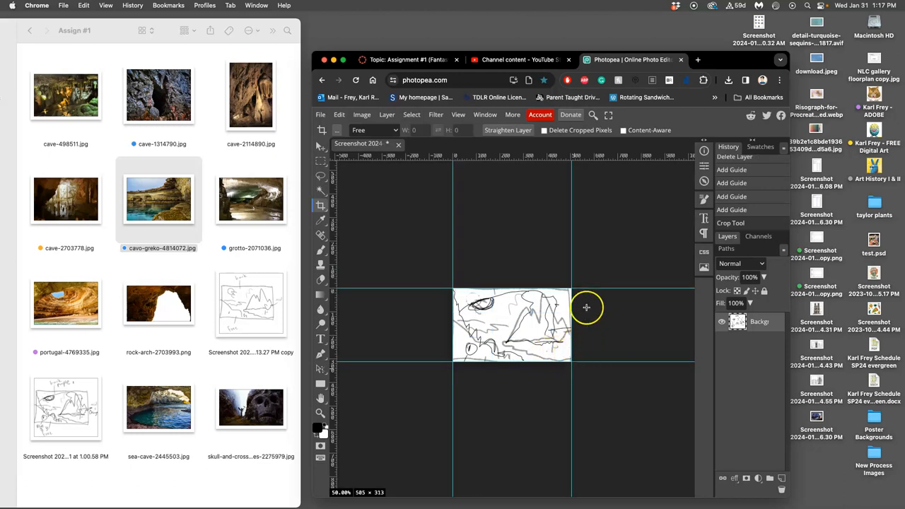
mouse_move(440, 311)
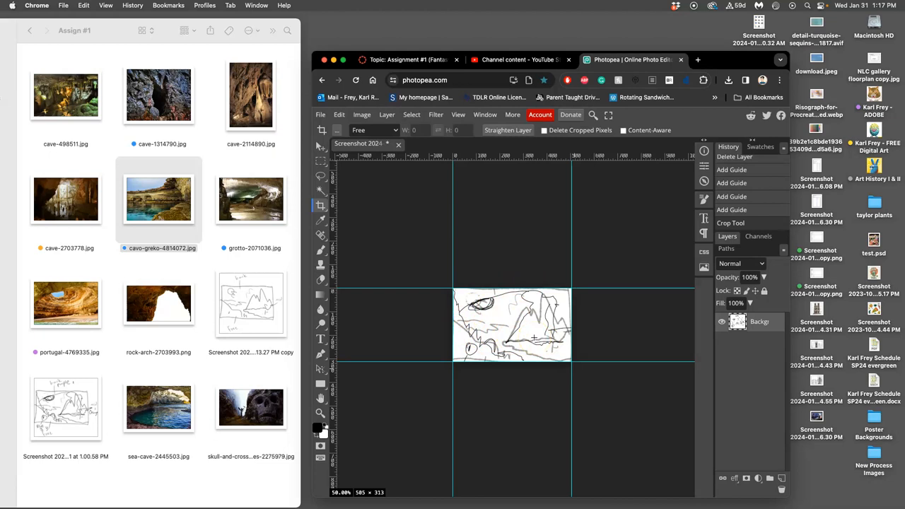
- Resize the image to 17.75 × 11 inches at 350 DPI in Image Size
click(362, 114)
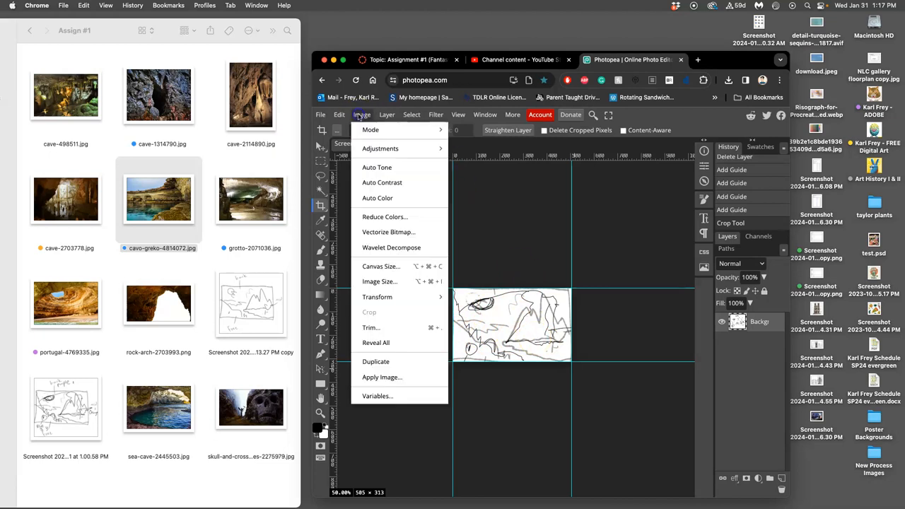
mouse_move(391, 248)
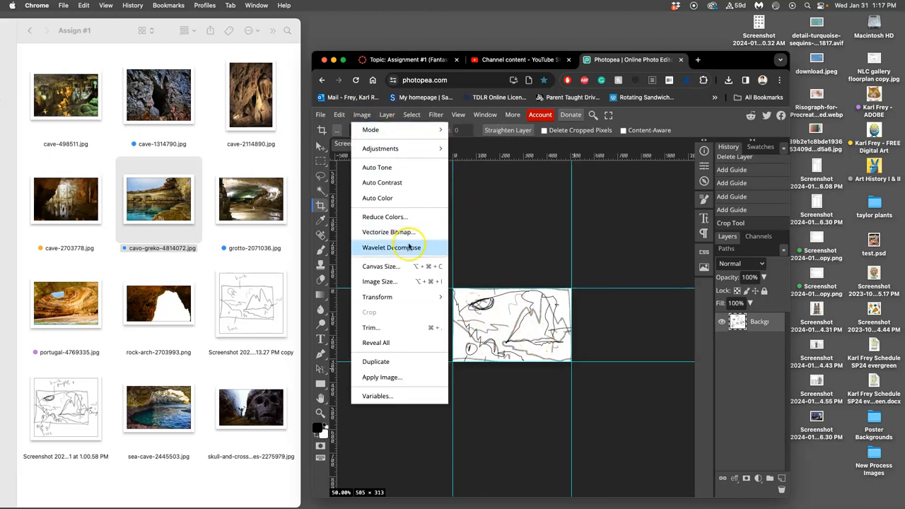
click(381, 266)
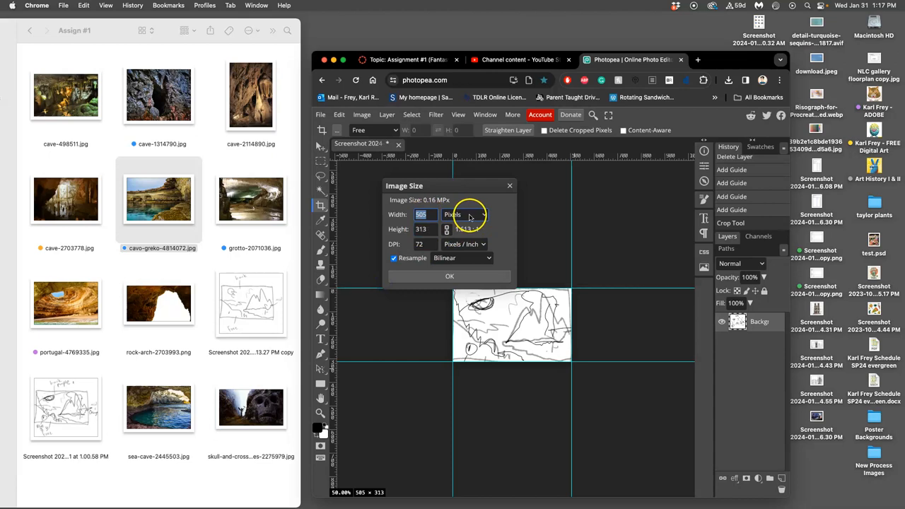
click(464, 214)
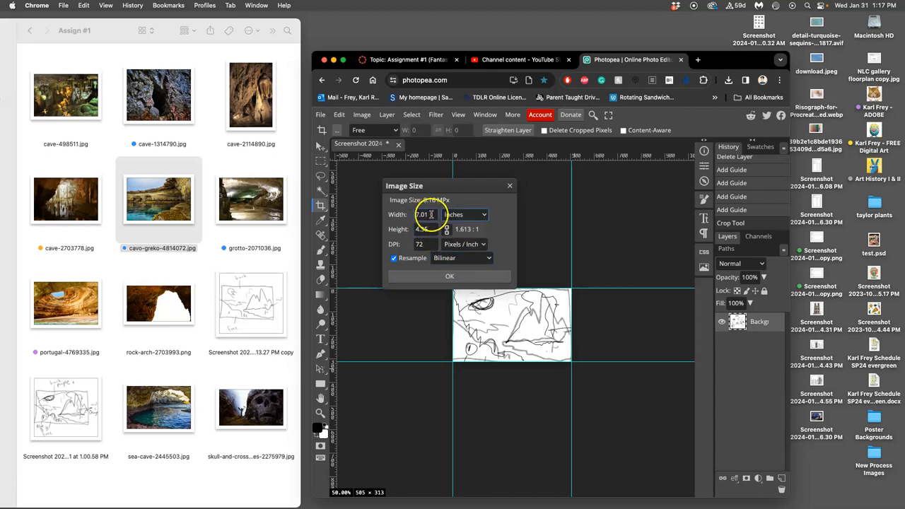
text(10)
click(427, 229)
text(8)
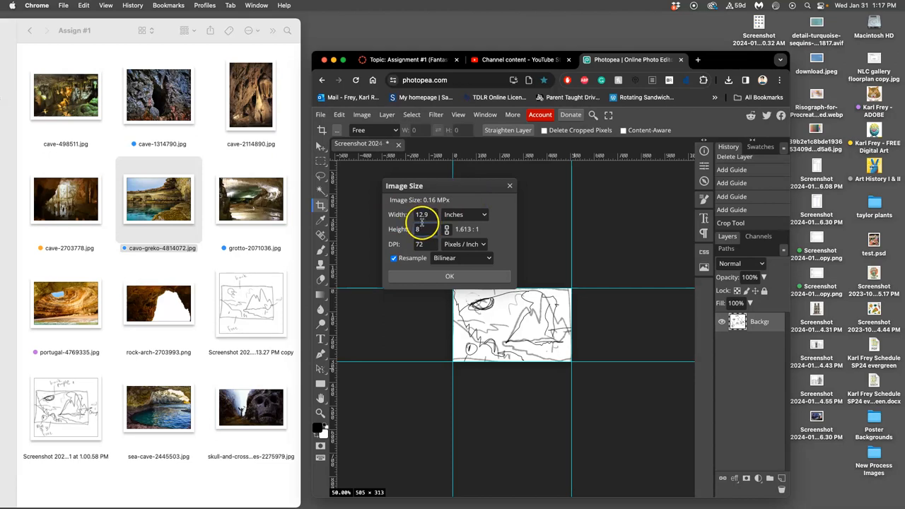
click(423, 229)
text(350)
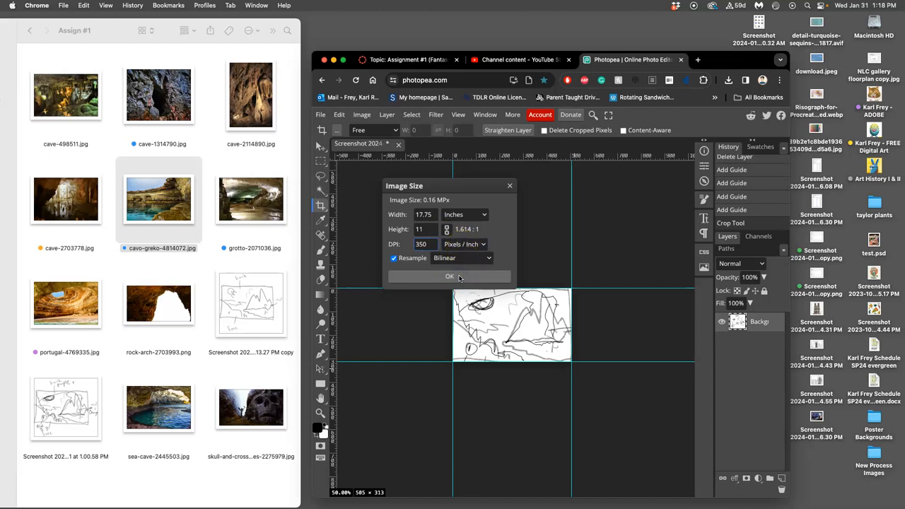
click(450, 275)
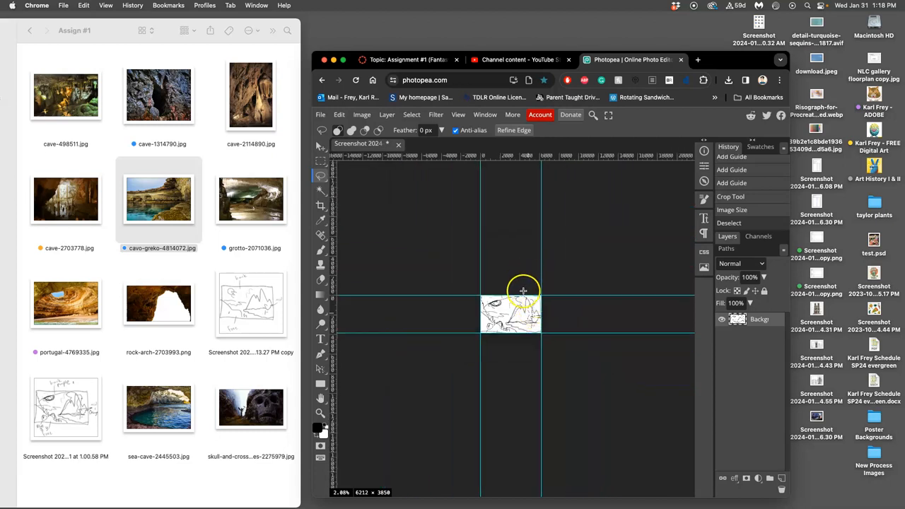
mouse_move(423, 408)
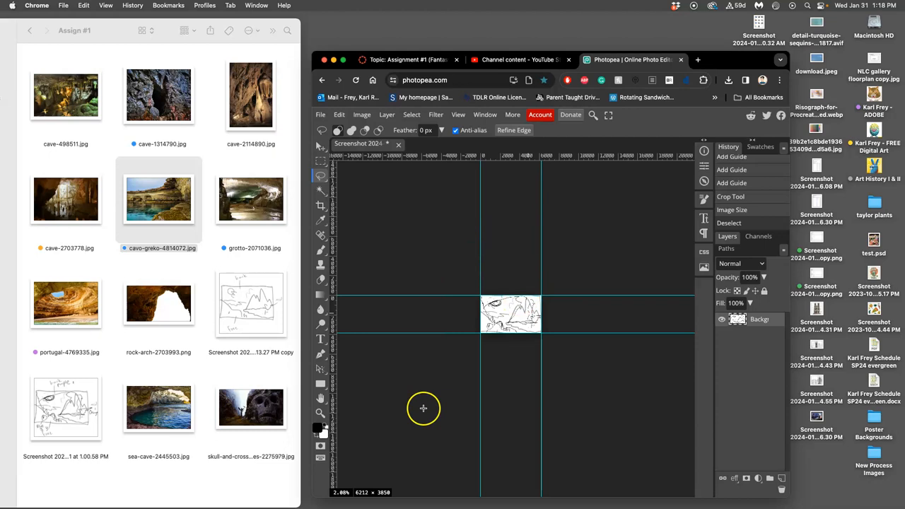
mouse_move(439, 347)
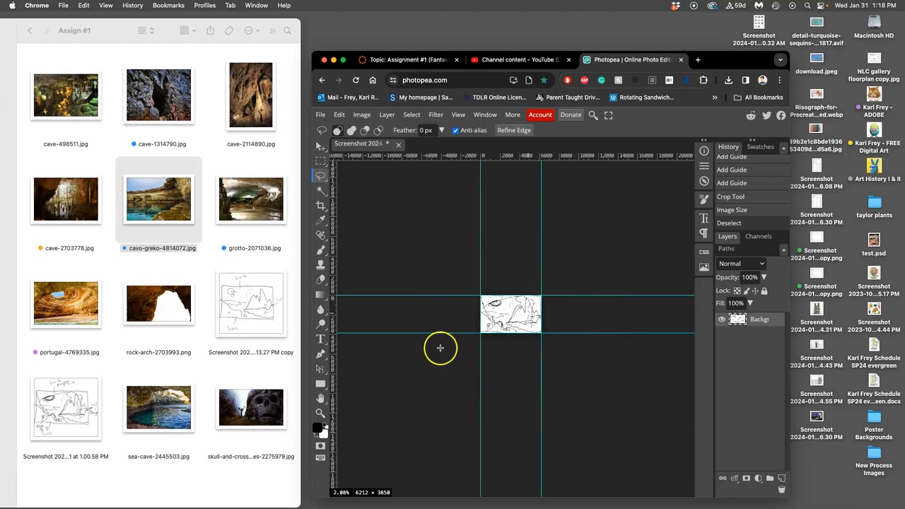
mouse_move(282, 218)
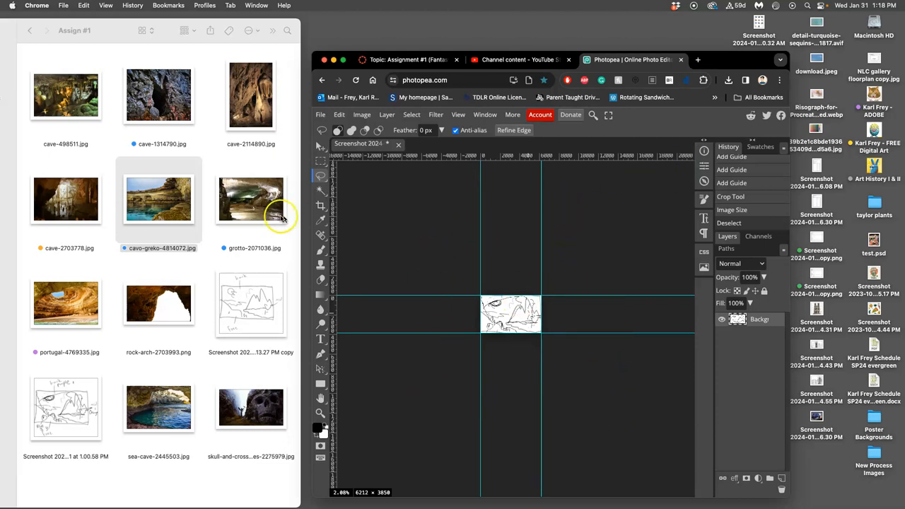
mouse_move(515, 259)
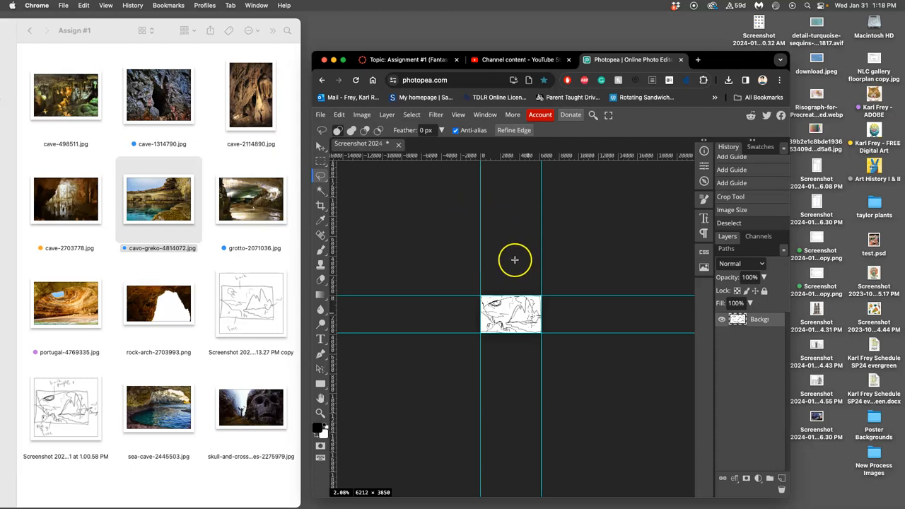
mouse_move(501, 283)
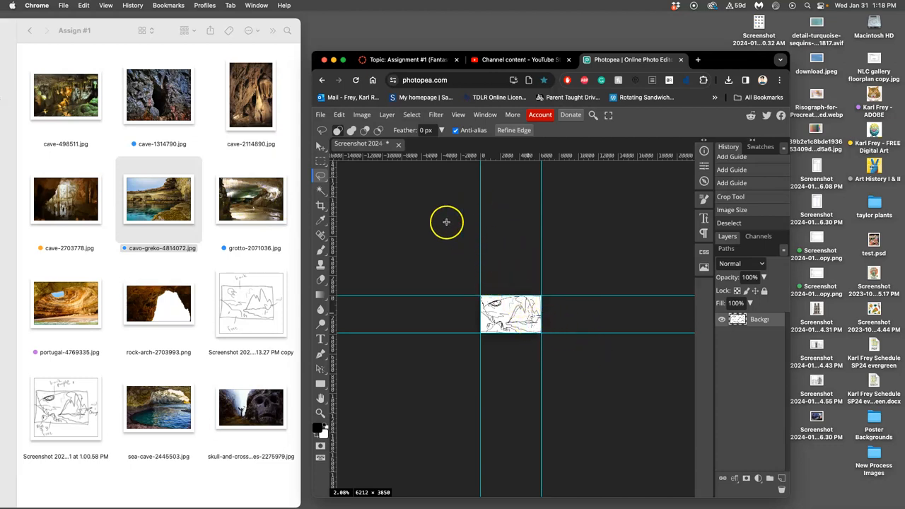
- Expand the canvas to 40 × 30 inches (14000 × 10500 px) in Canvas Size
click(362, 114)
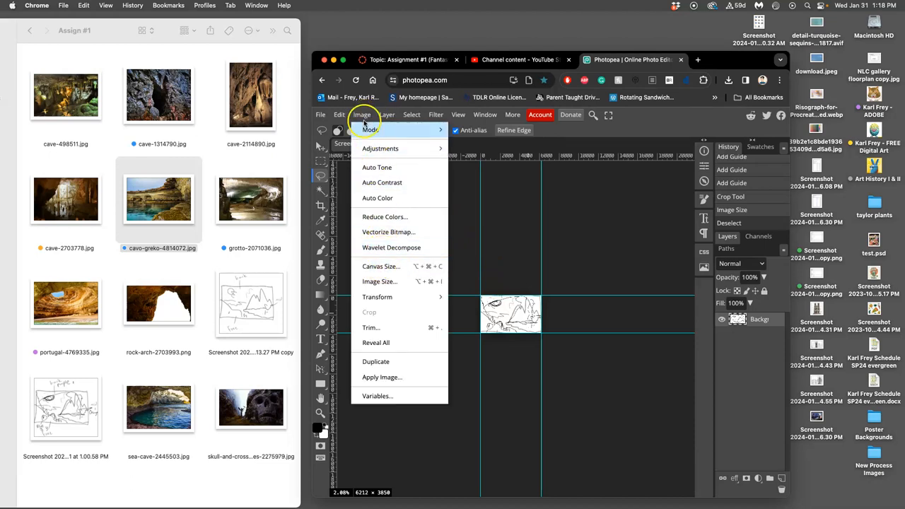
mouse_move(382, 265)
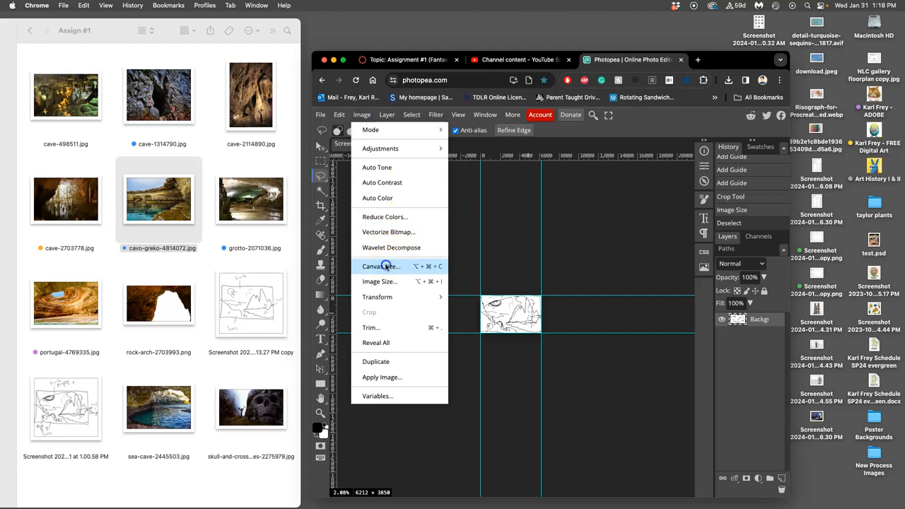
click(380, 266)
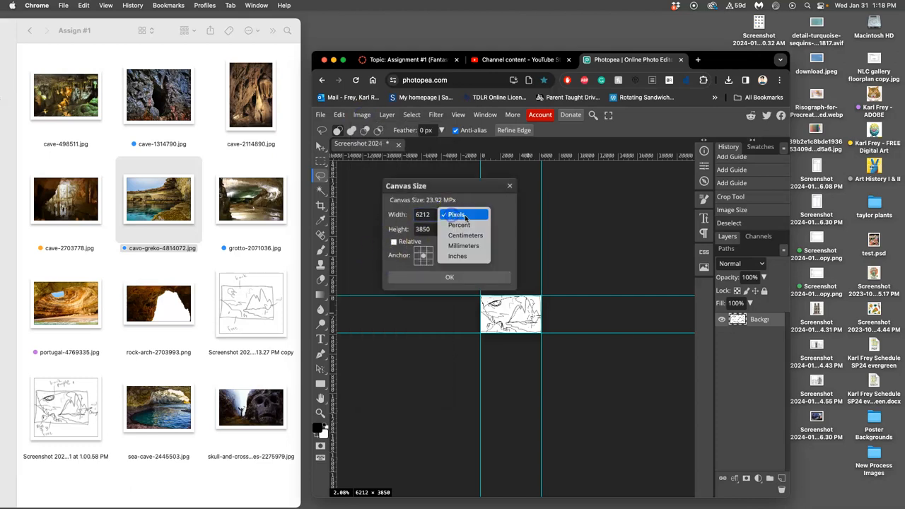
click(457, 256)
text(30)
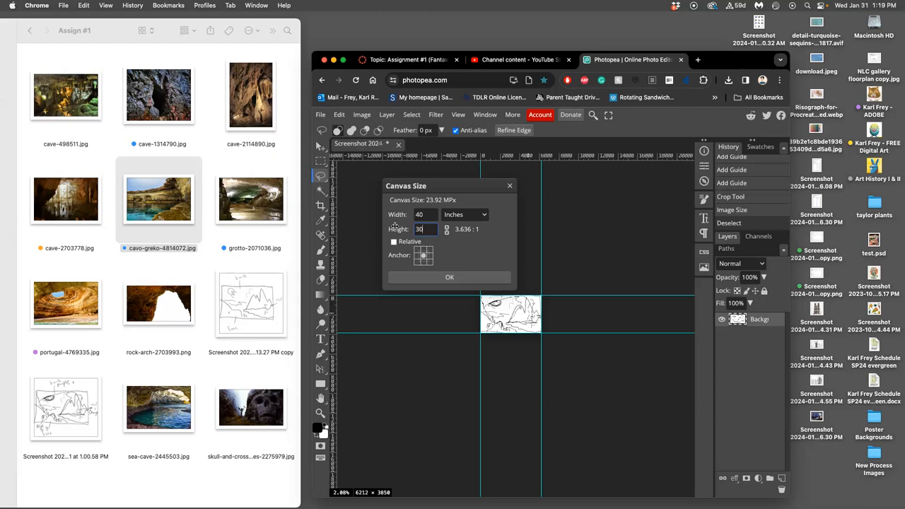
mouse_move(368, 216)
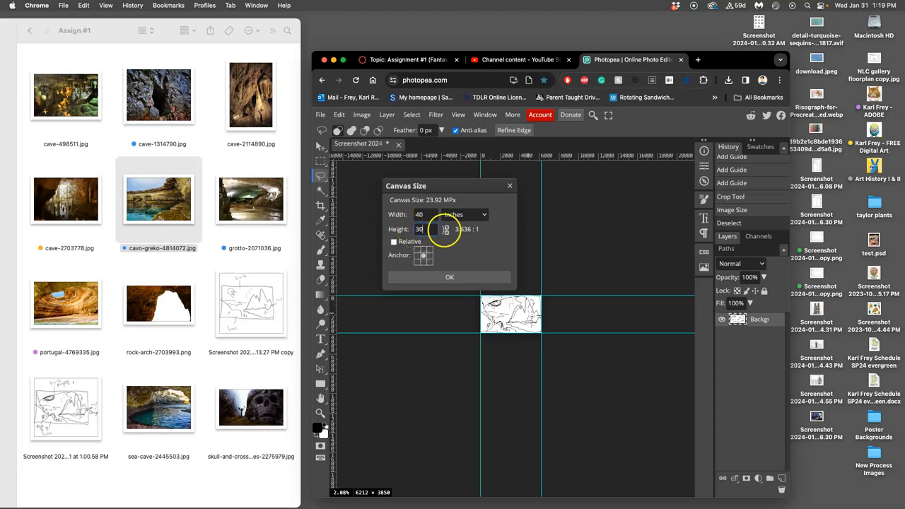
click(449, 277)
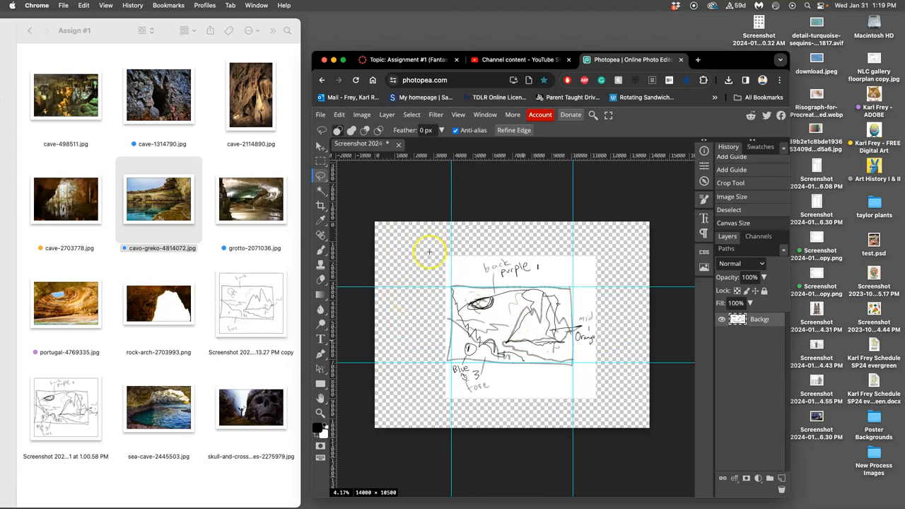
mouse_move(411, 242)
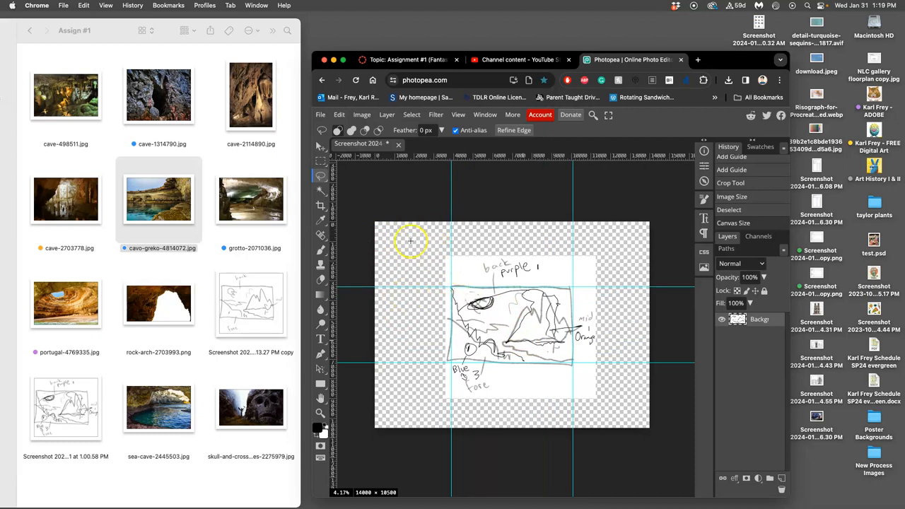
- Draw a rectangular selection around the sketch area between the guides
click(321, 160)
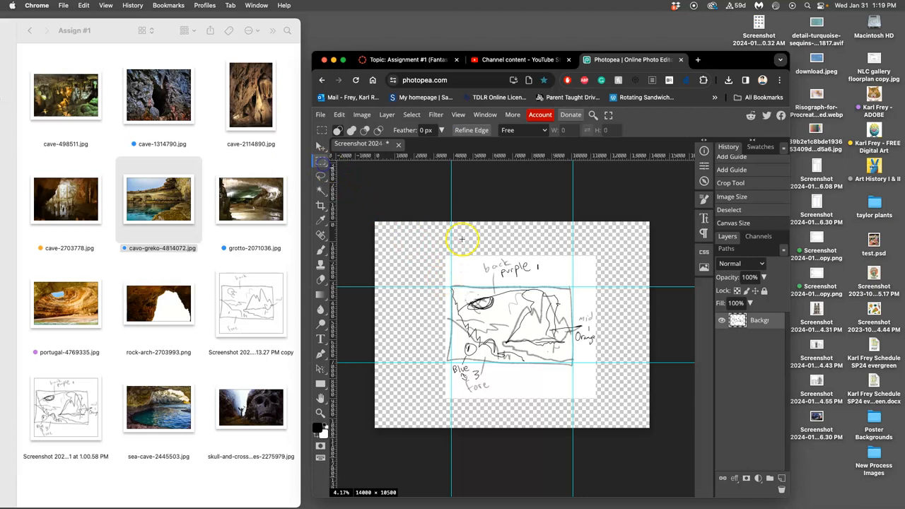
mouse_move(451, 288)
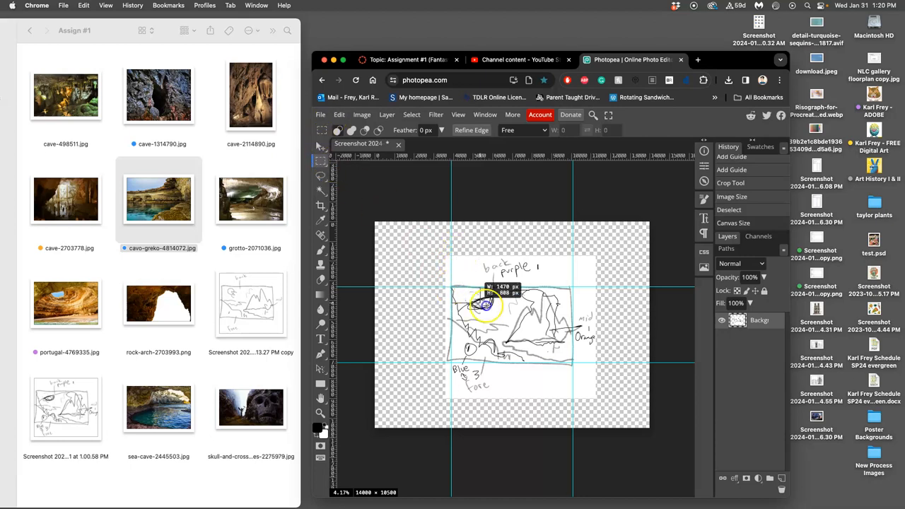
drag(486, 304, 573, 363)
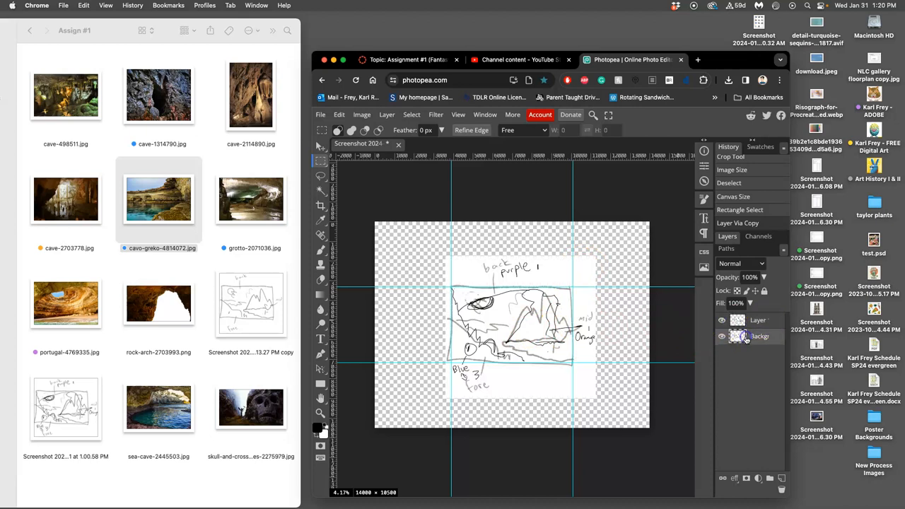
click(339, 115)
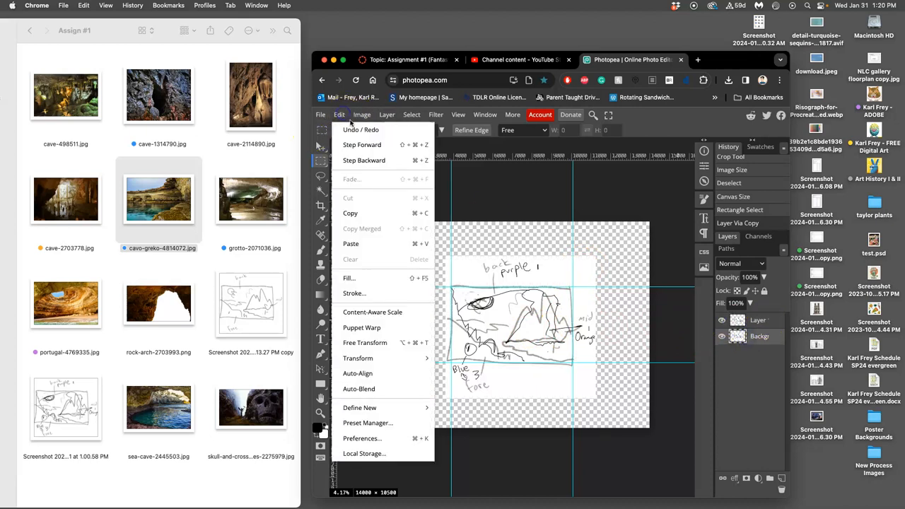
- Fill the Background layer with Gray using Edit > Fill
click(348, 278)
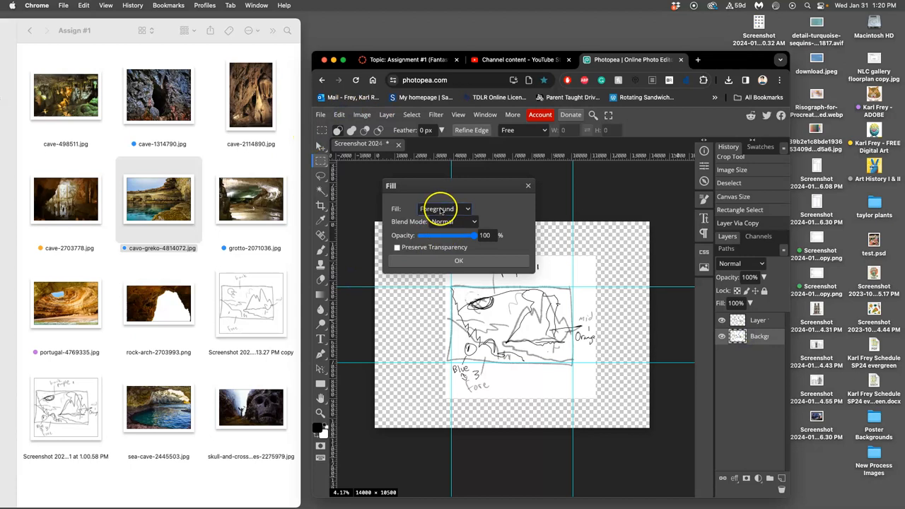
click(443, 208)
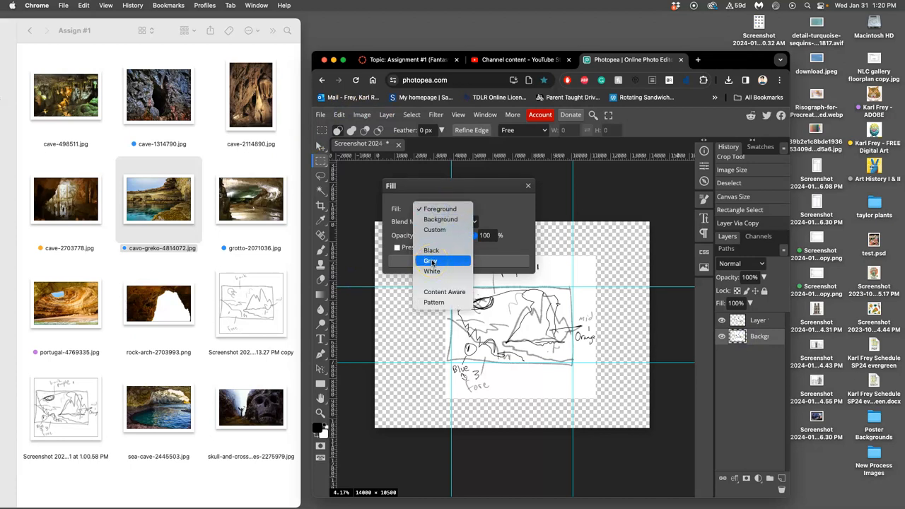
click(431, 261)
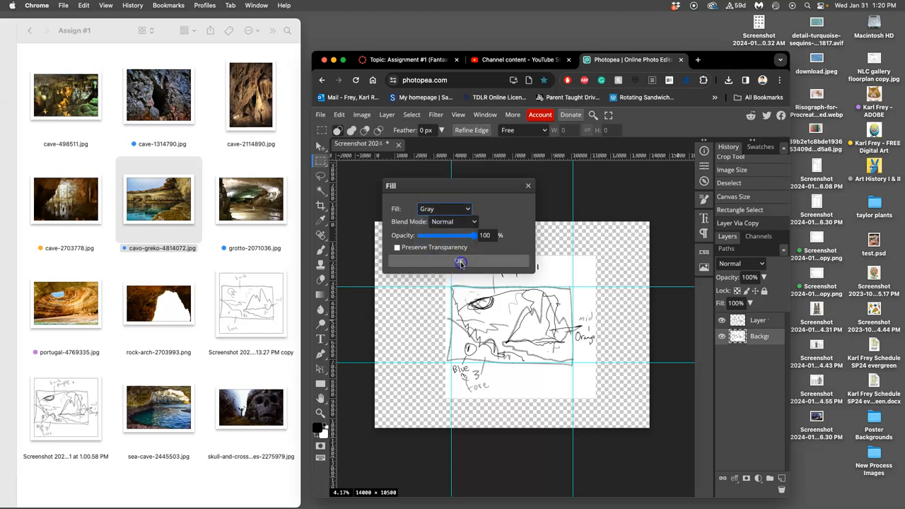
click(460, 262)
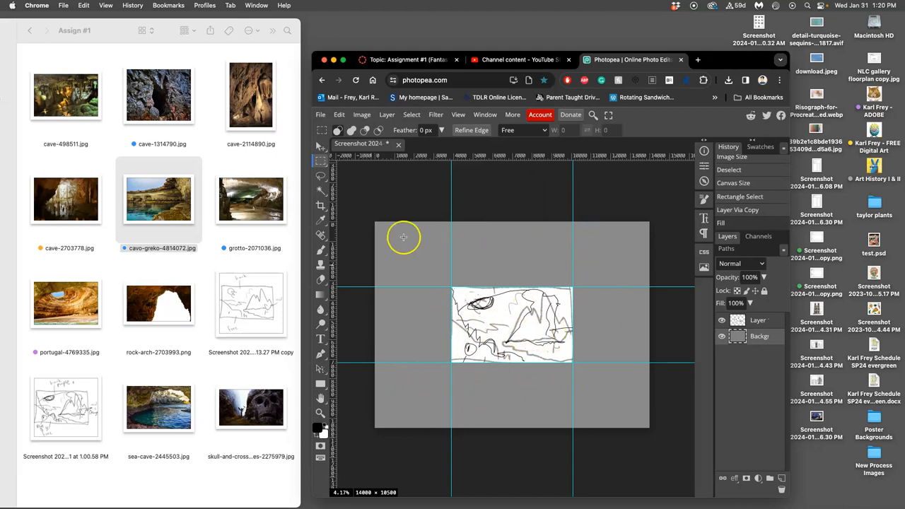
mouse_move(509, 369)
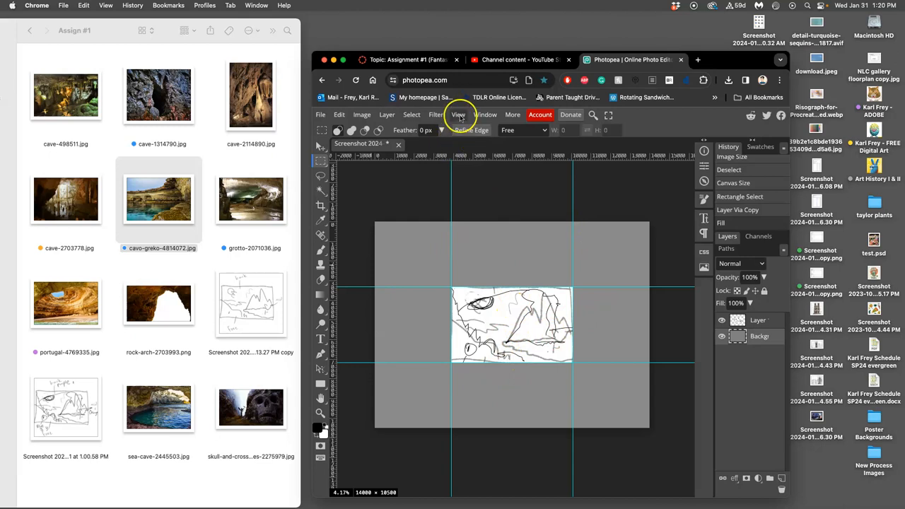
- Turn off Guides under View > Show
click(458, 114)
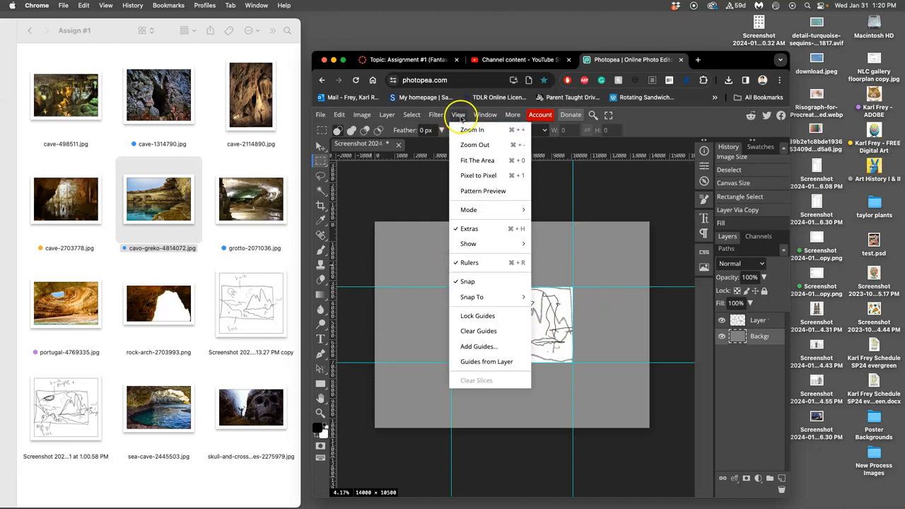
mouse_move(468, 244)
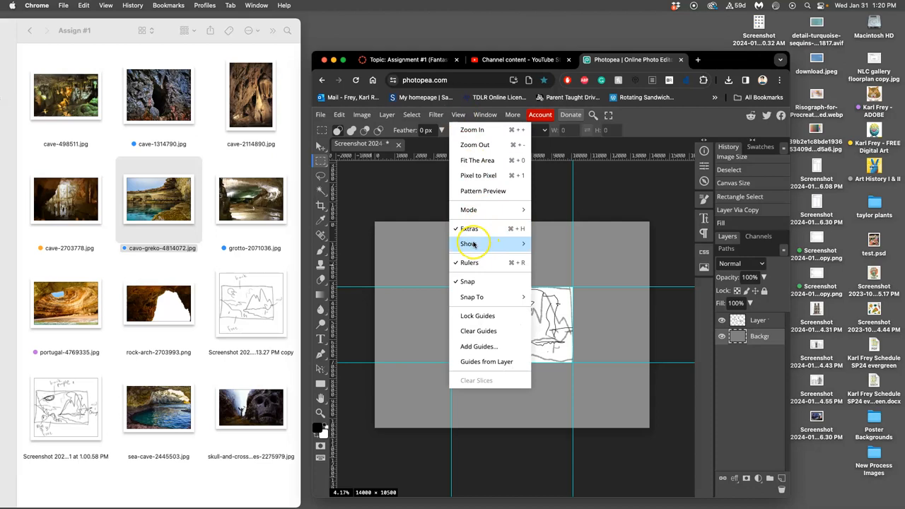
mouse_move(469, 243)
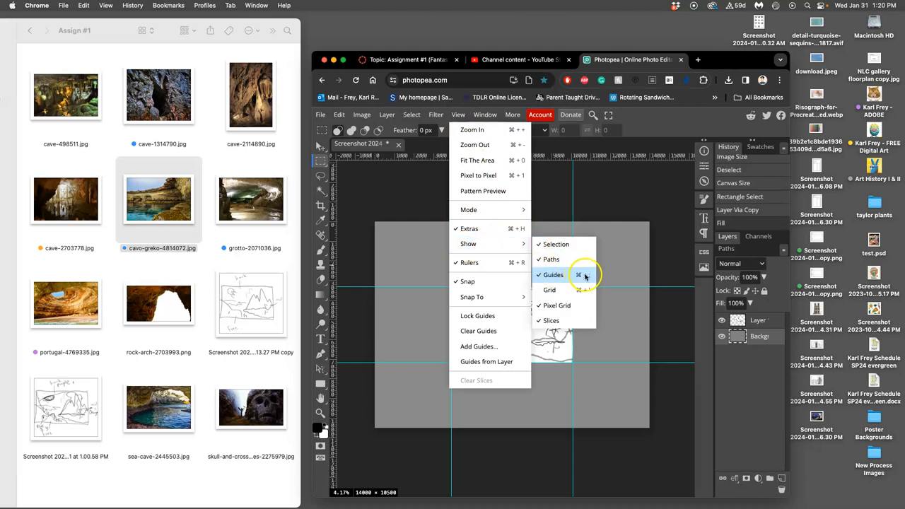
click(552, 274)
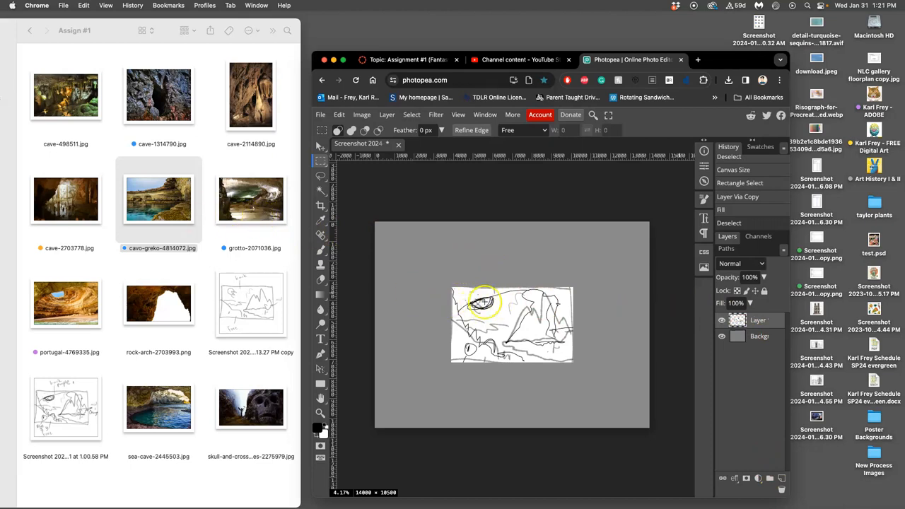
- Place portugal-4769335.jpg on the canvas, move it to the upper left, and commit
drag(66, 304, 456, 260)
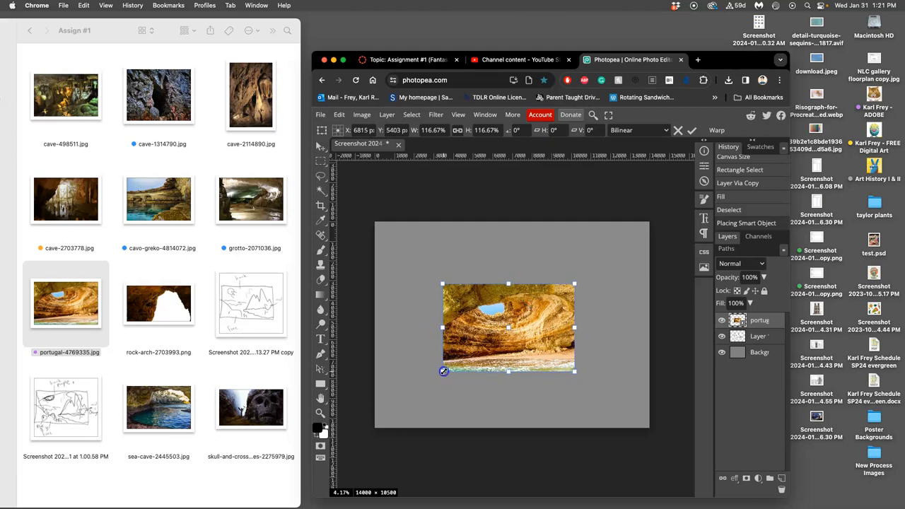
drag(444, 371, 440, 366)
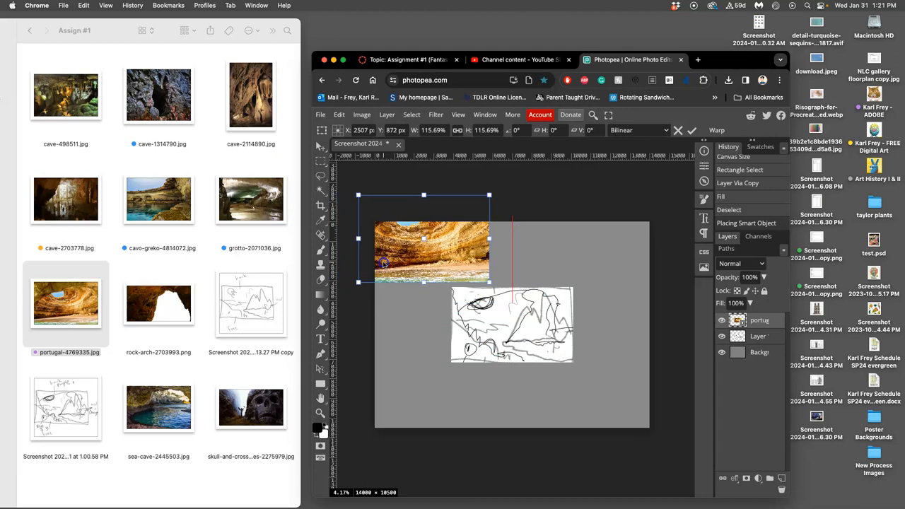
click(691, 130)
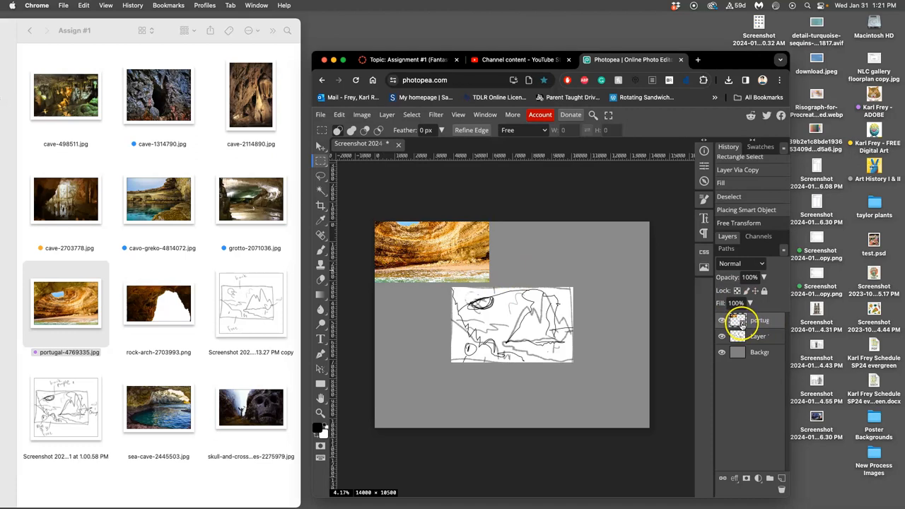
mouse_move(546, 271)
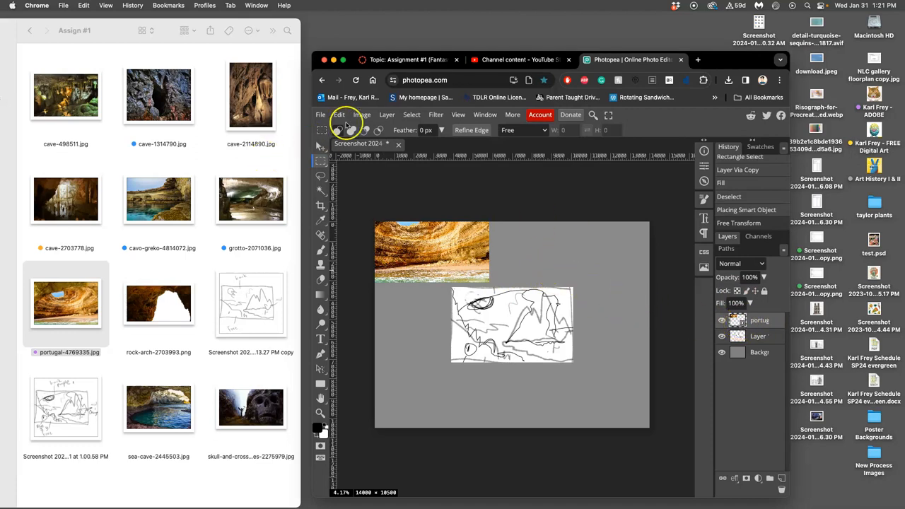
- Save the document as PSD to the Desktop named 'Karl - Assign 1 Surreal Grotto'
click(320, 115)
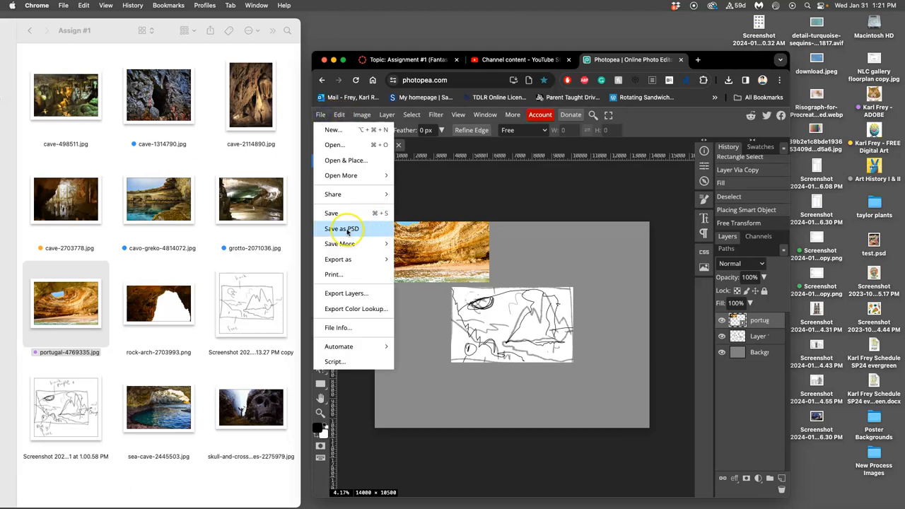
click(342, 229)
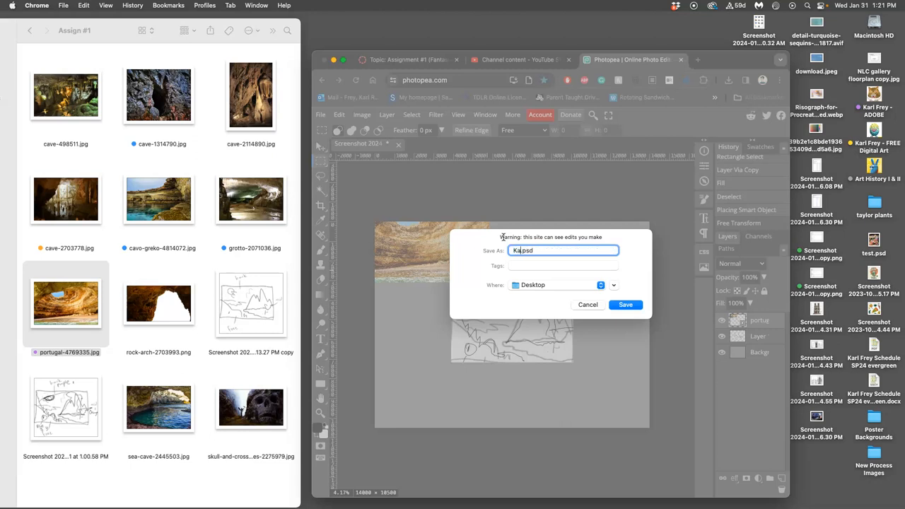
text(Karl - Assign)
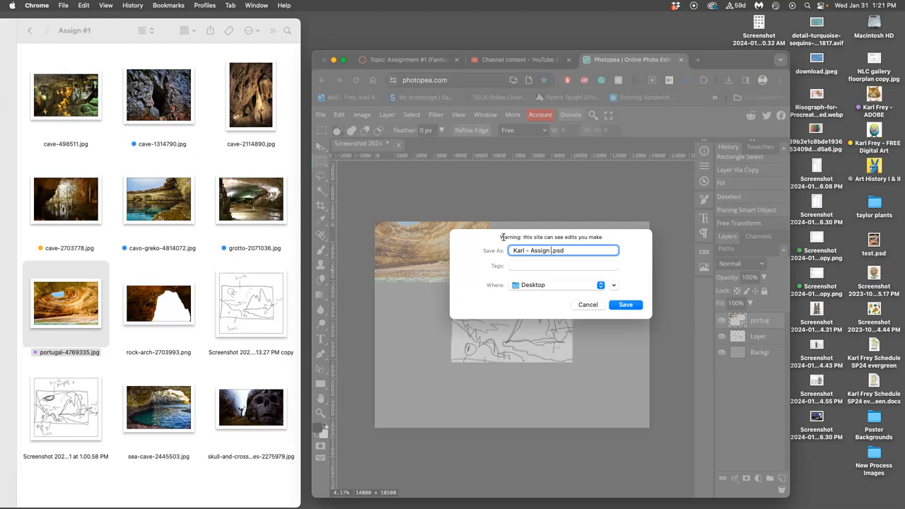
text(1 Surreal Grotto)
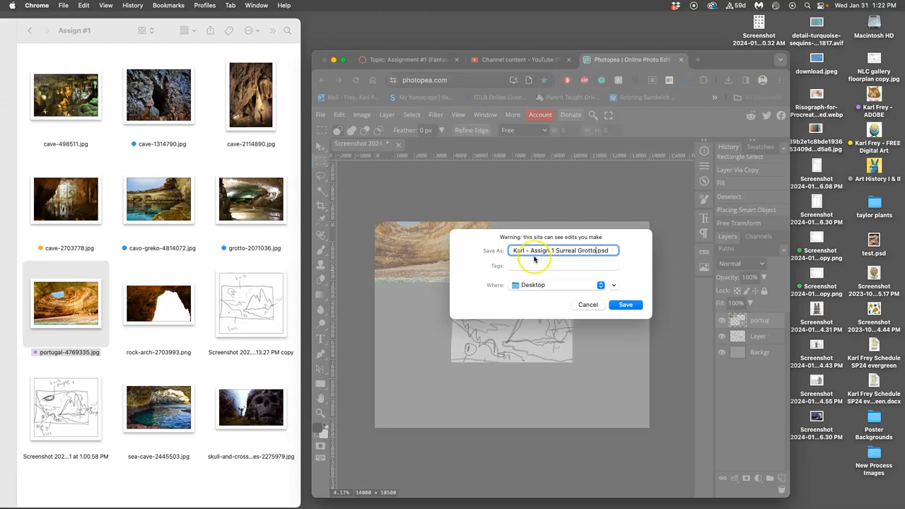
click(624, 304)
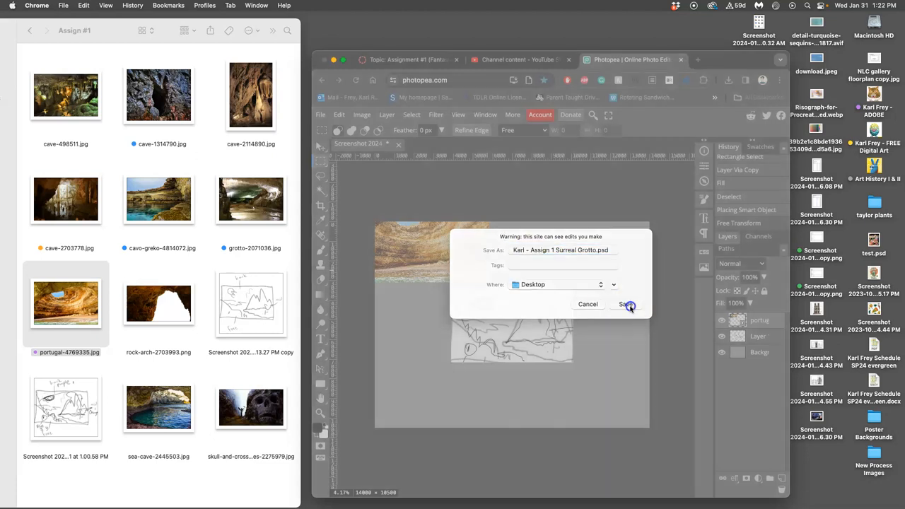
click(626, 304)
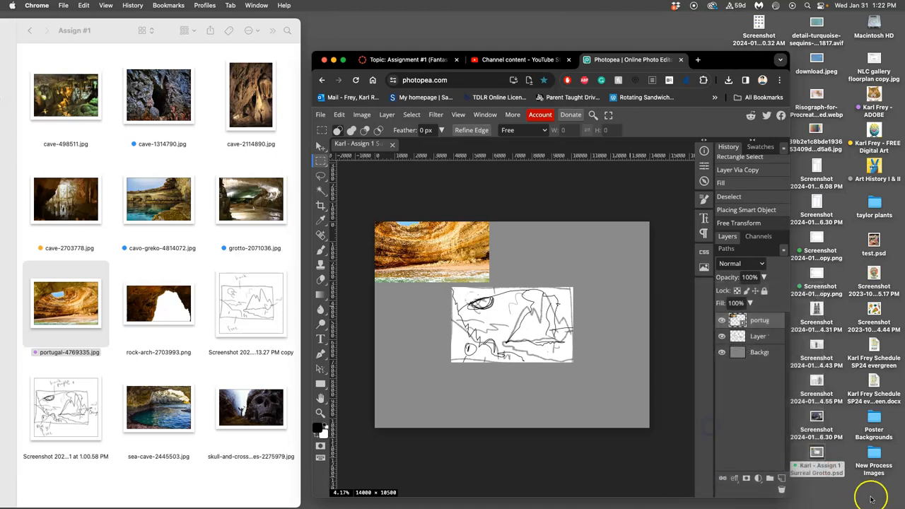
right_click(816, 466)
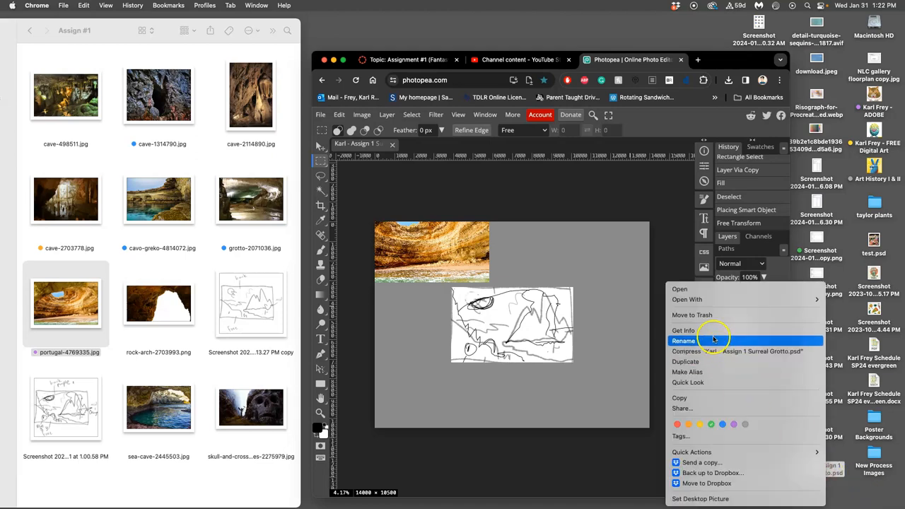
click(683, 330)
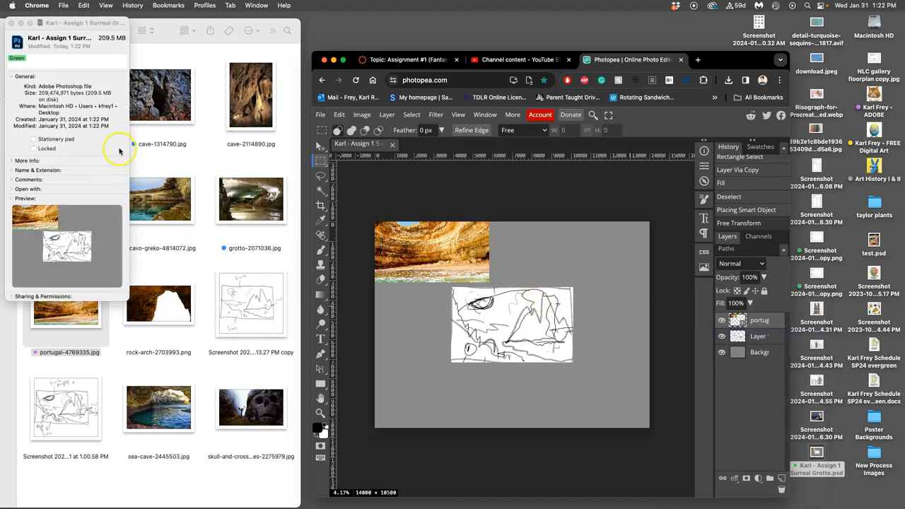
mouse_move(129, 97)
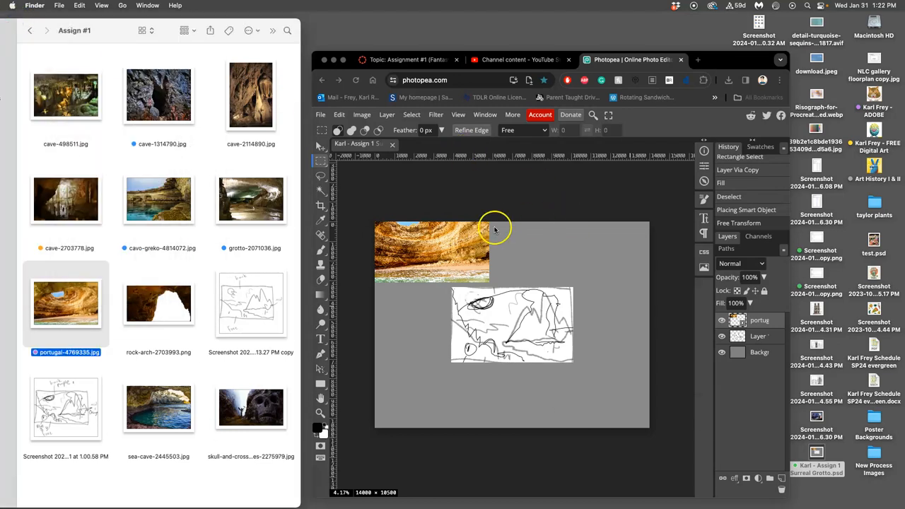
mouse_move(449, 253)
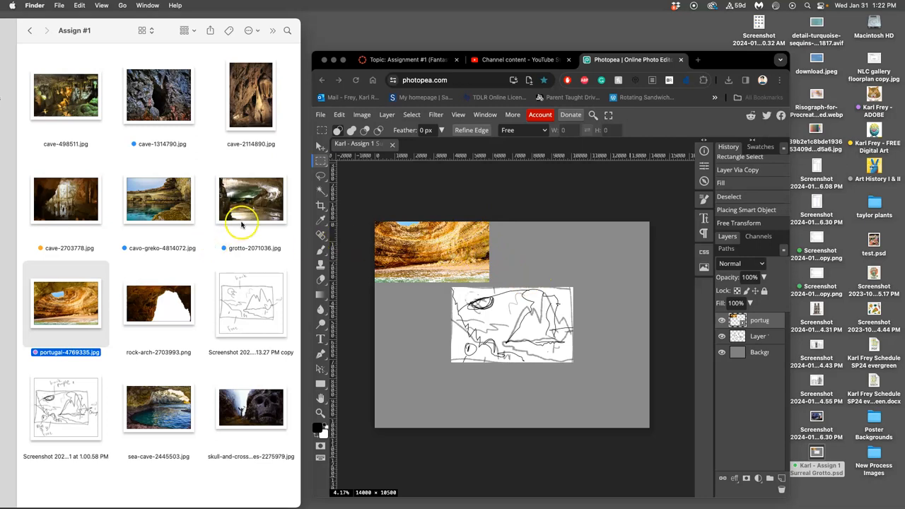
mouse_move(121, 245)
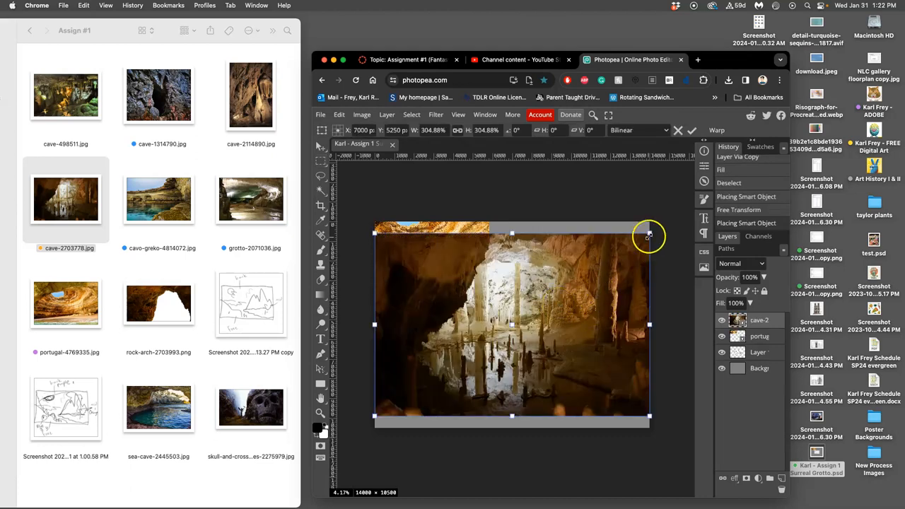
- Scale the cave-2703778 photo down in two corner drags and place it top right
drag(649, 234, 567, 269)
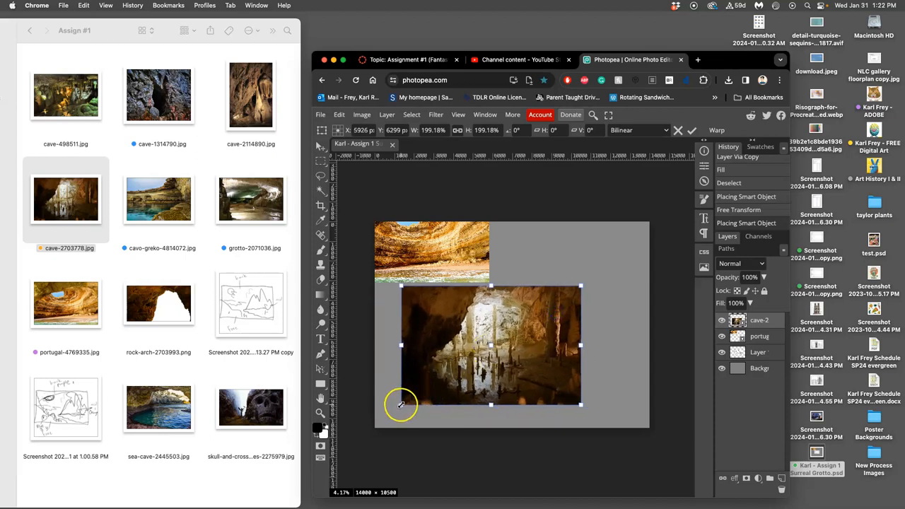
drag(401, 403, 456, 370)
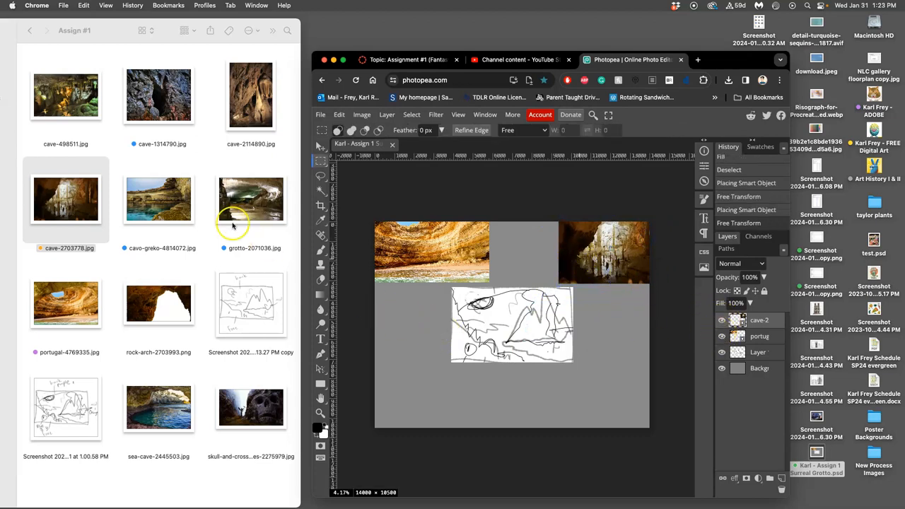
mouse_move(126, 221)
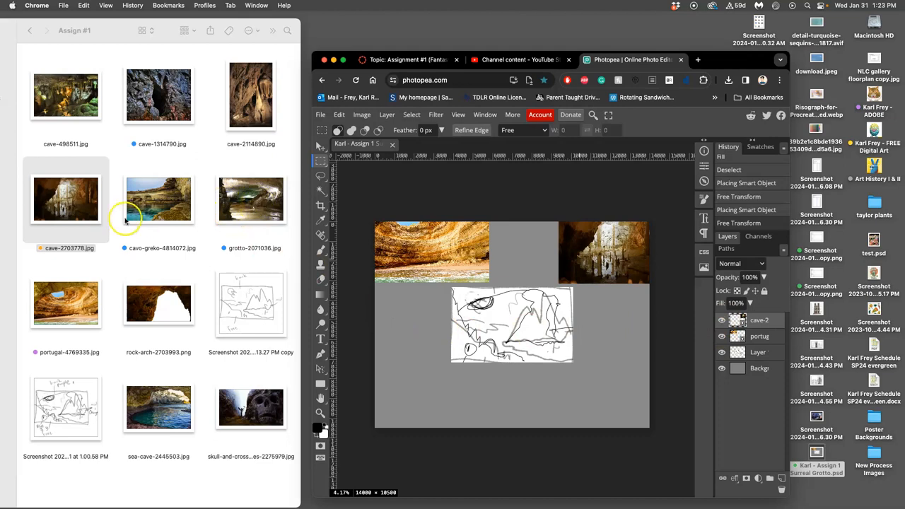
double_click(66, 198)
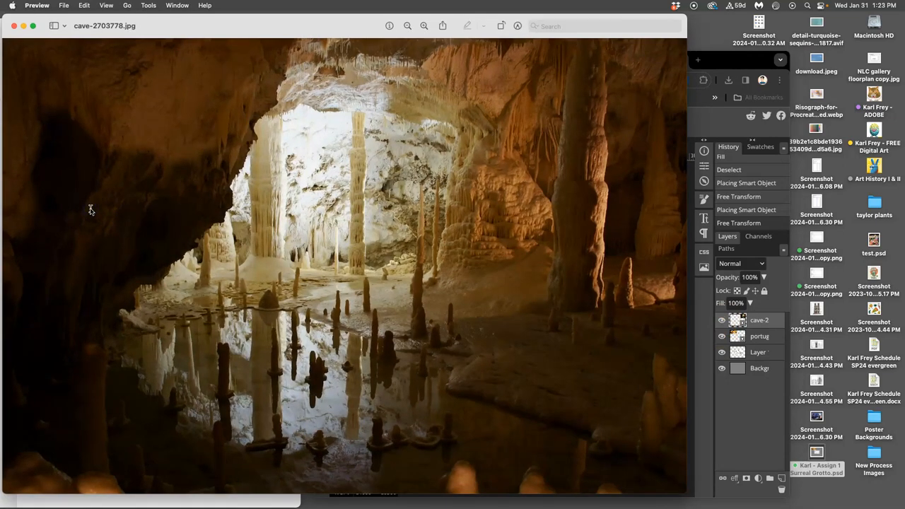
click(106, 5)
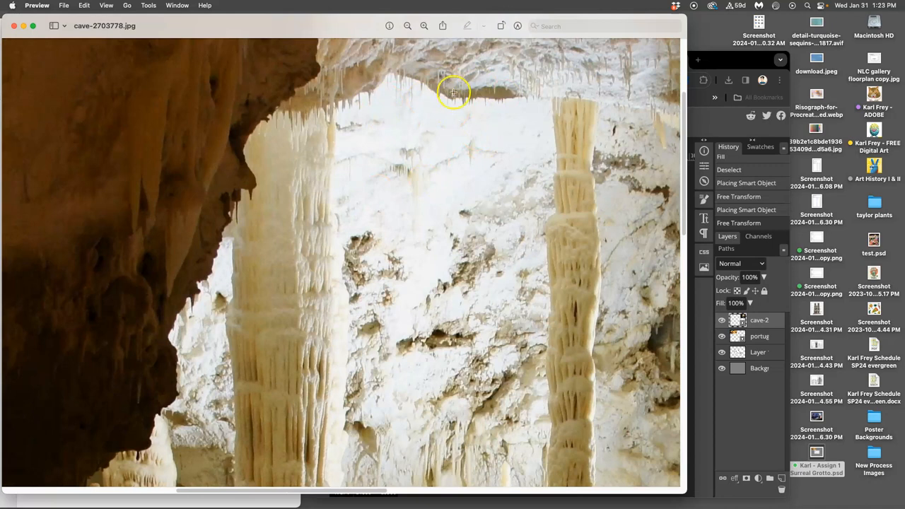
mouse_move(432, 142)
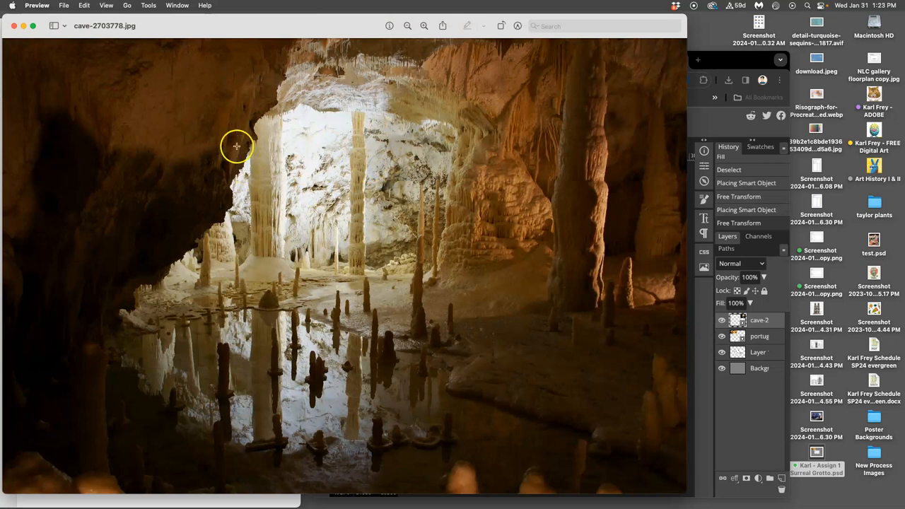
mouse_move(251, 58)
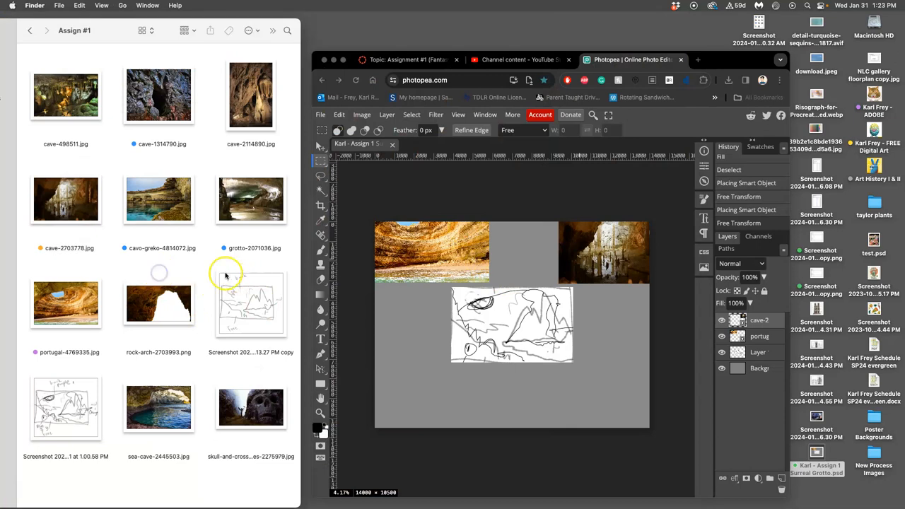
mouse_move(180, 196)
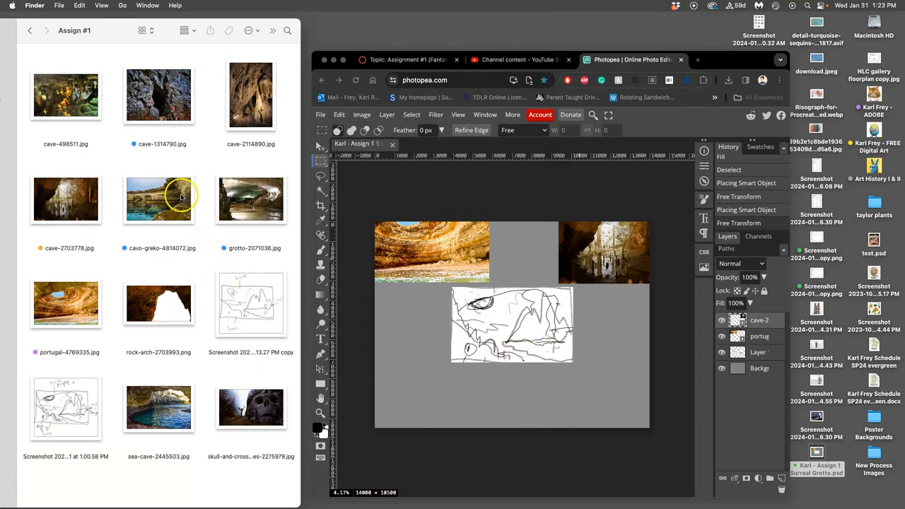
mouse_move(182, 198)
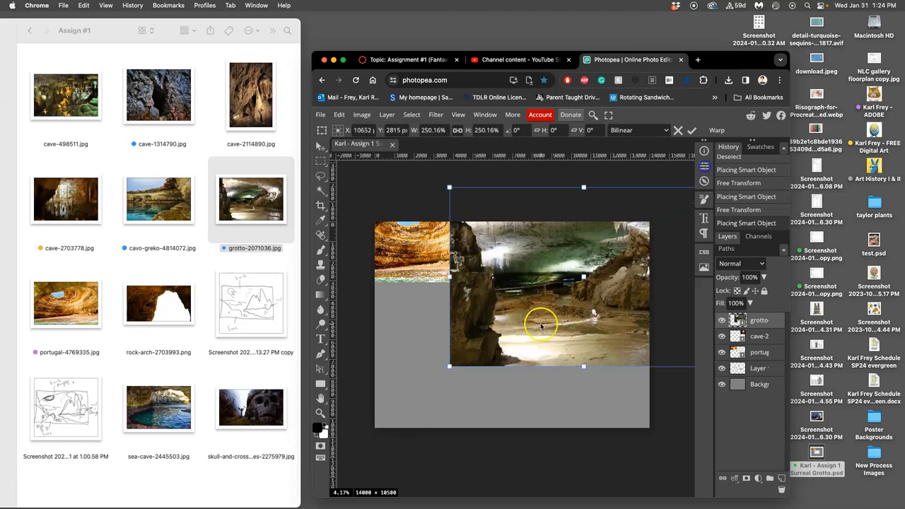
- Move the grotto-2071036 photo onto the canvas and shrink it with a corner handle
drag(541, 325, 448, 382)
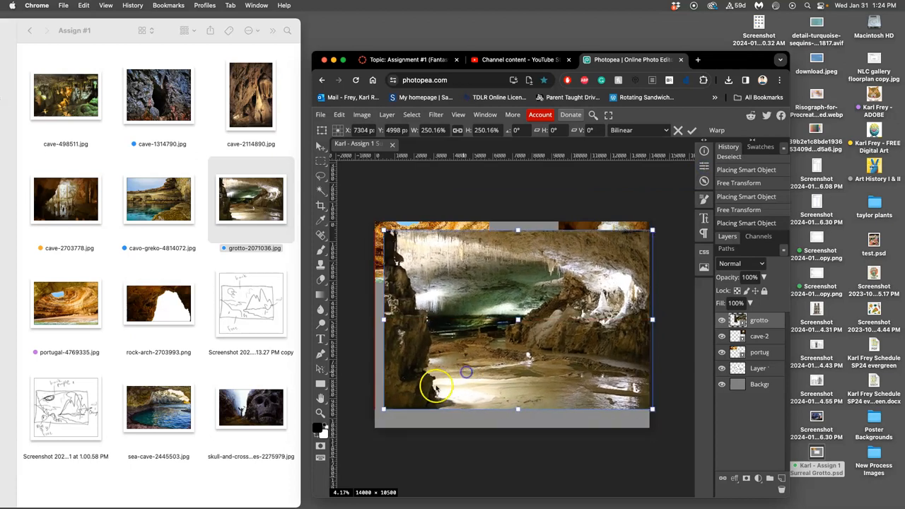
drag(436, 385, 476, 355)
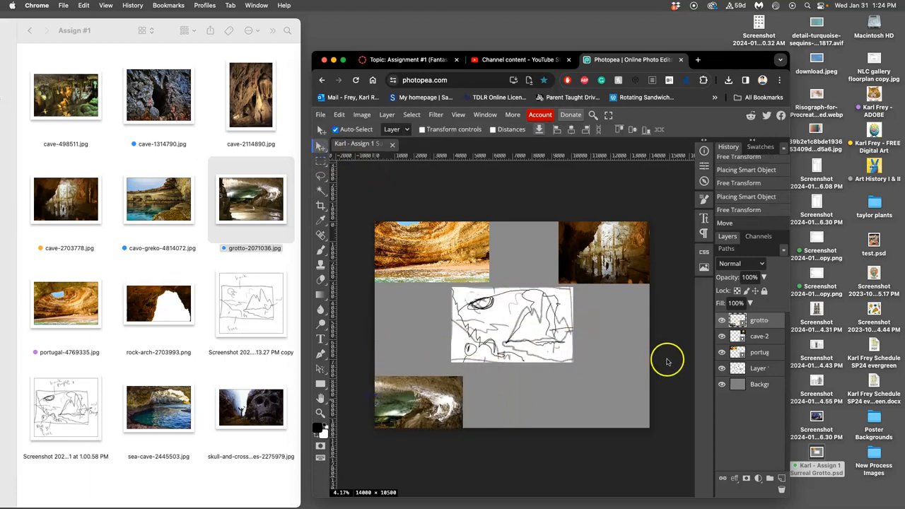
mouse_move(157, 236)
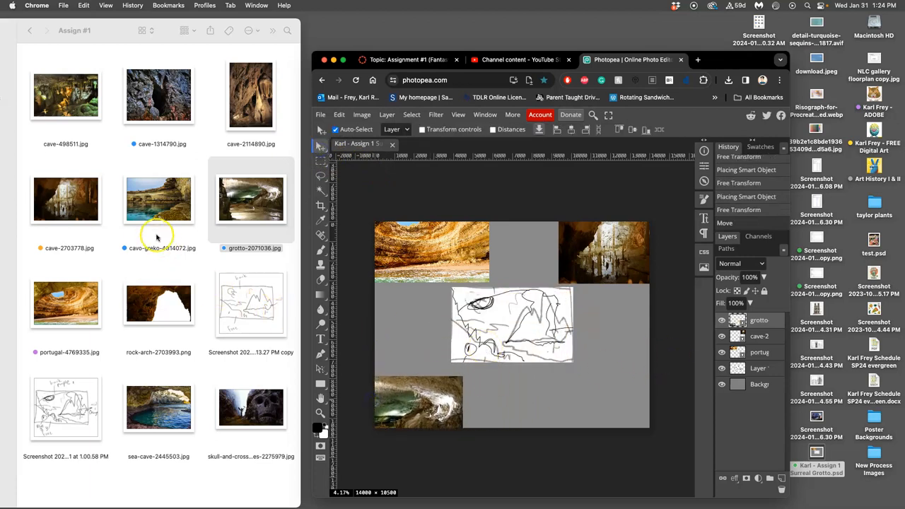
mouse_move(154, 225)
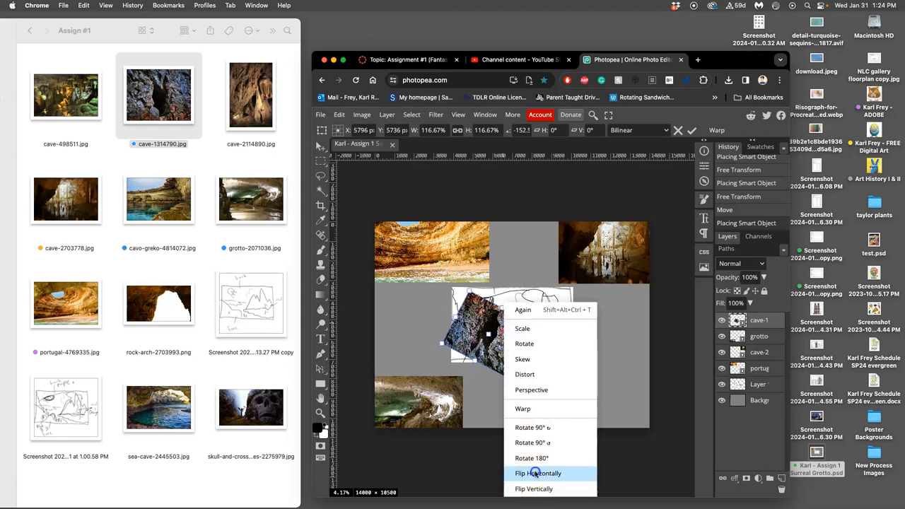
- Flip the cave-1314790 photo horizontally, tilt it, move it to the left edge, and commit
click(538, 473)
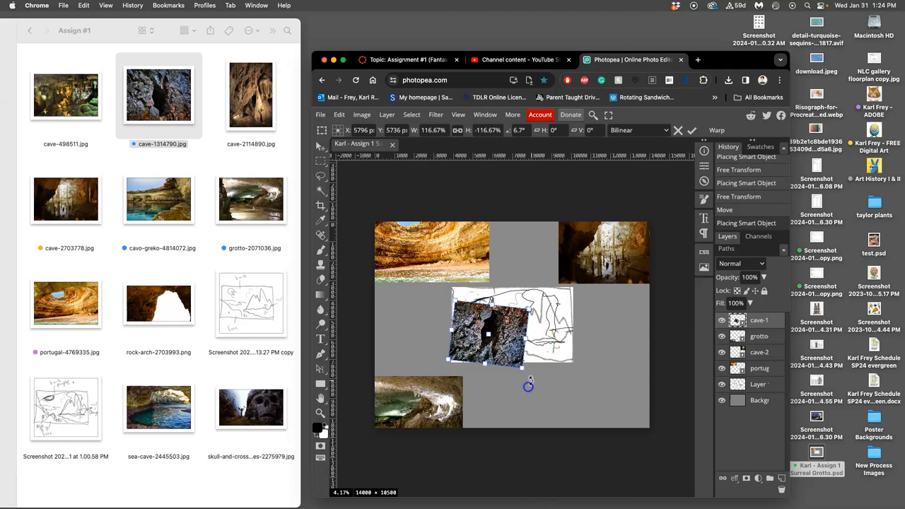
drag(528, 385, 513, 353)
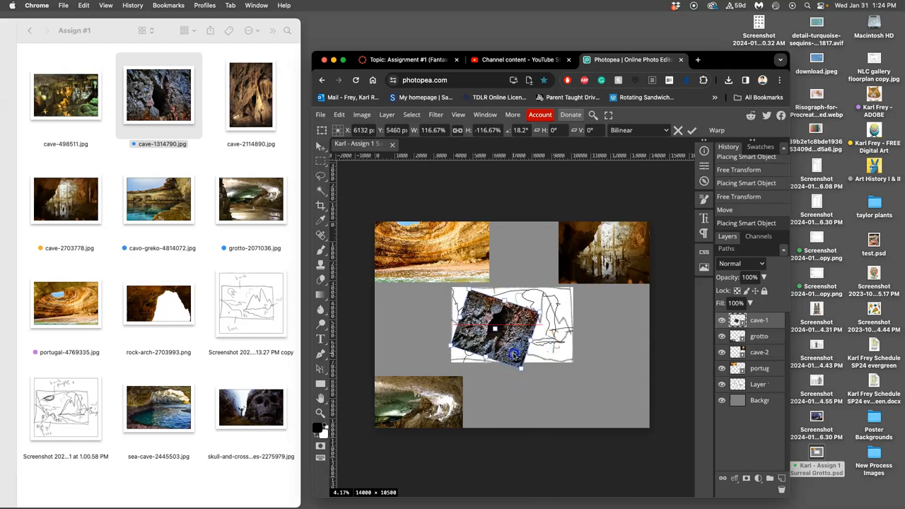
drag(502, 329, 618, 343)
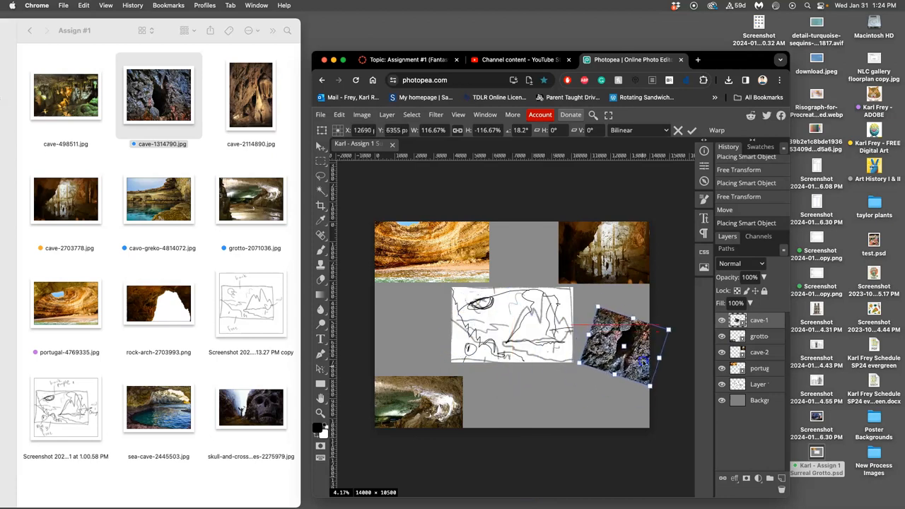
drag(622, 336, 403, 325)
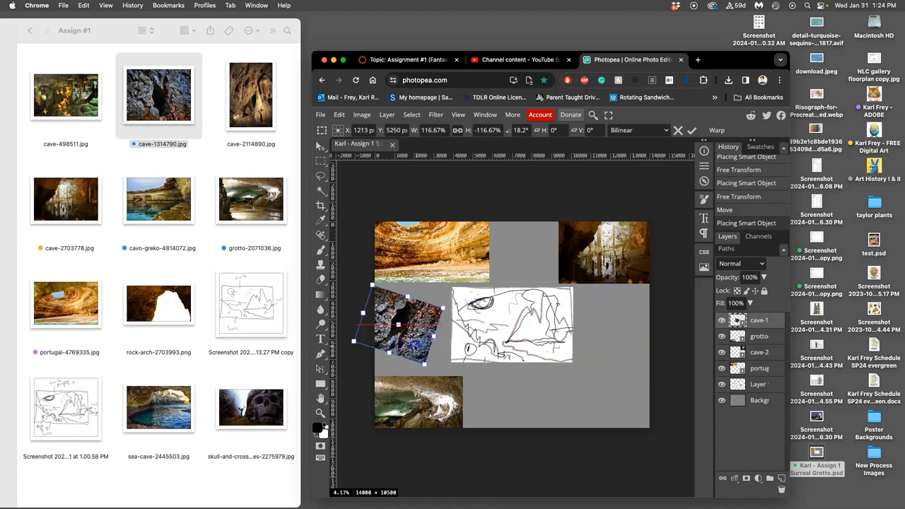
click(691, 130)
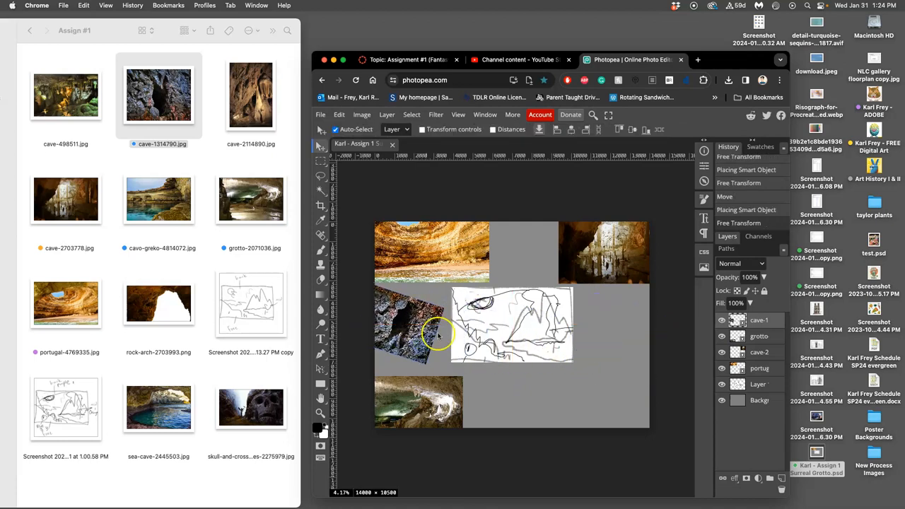
mouse_move(182, 216)
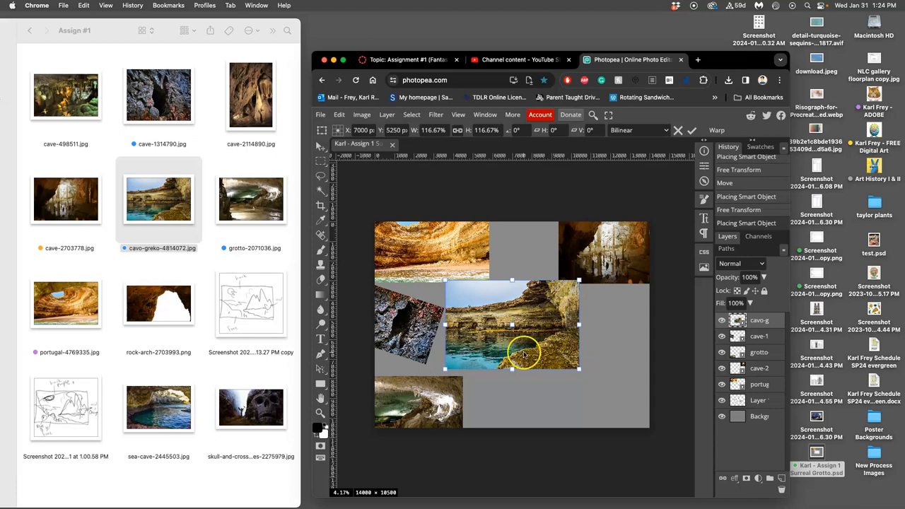
- Flip the cavo-greko-4814072 photo horizontally from the transform context menu
right_click(523, 351)
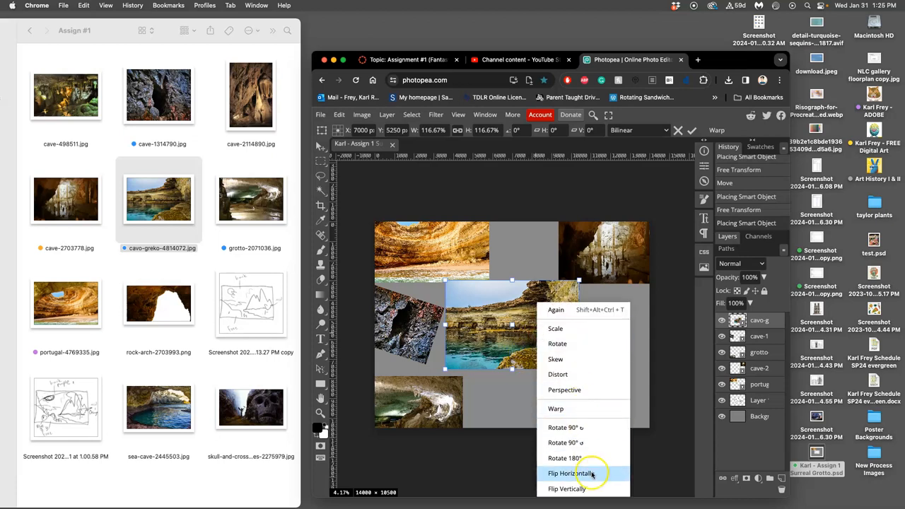
click(569, 473)
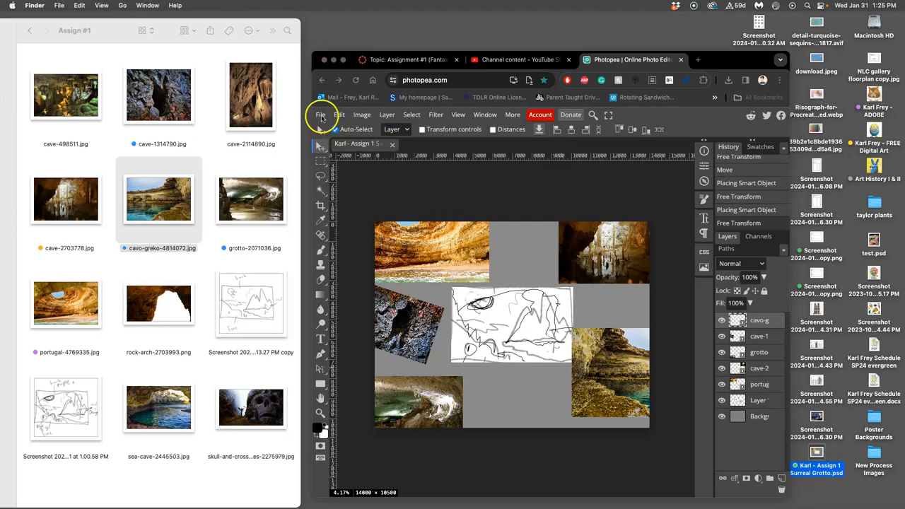
- Save the five-photo composition to its PSD via File > Save
click(320, 115)
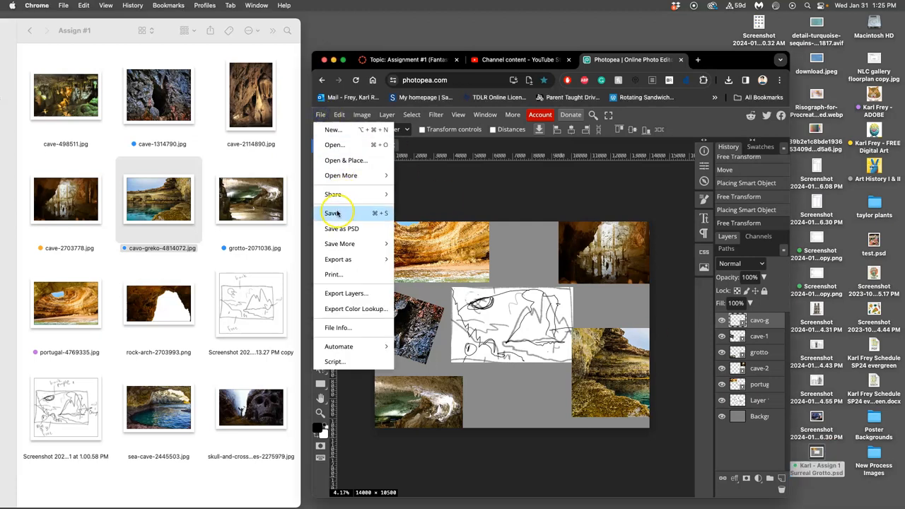
click(332, 213)
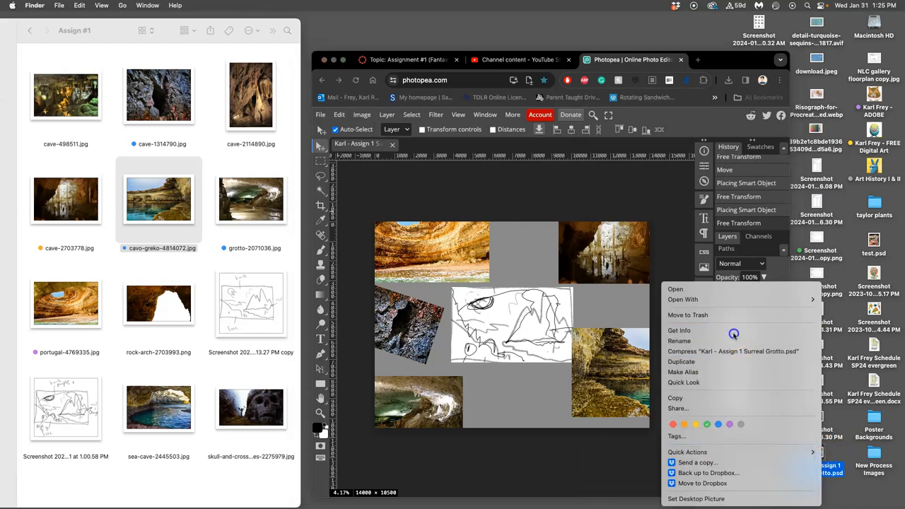
click(679, 330)
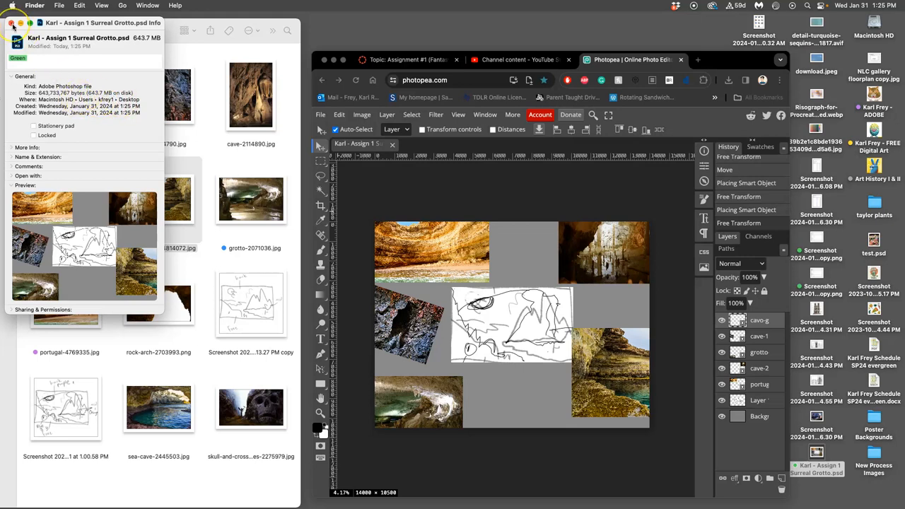
click(12, 23)
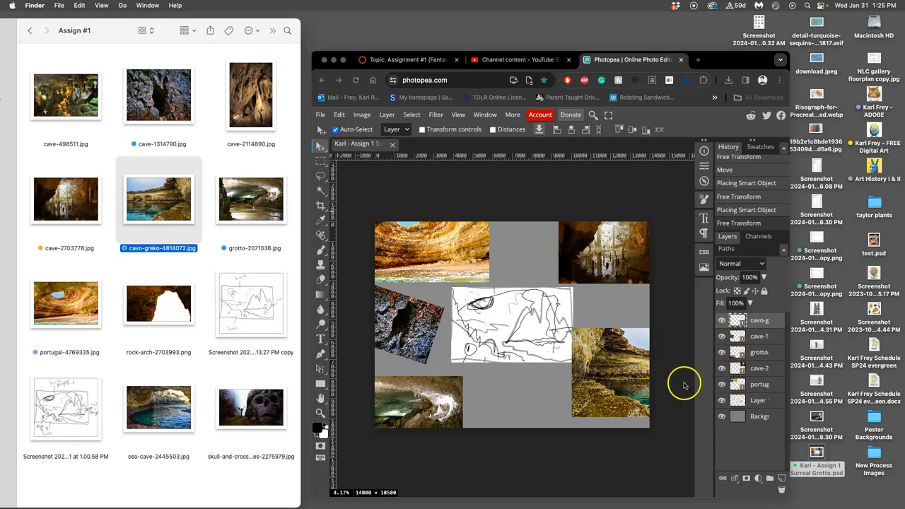
mouse_move(134, 104)
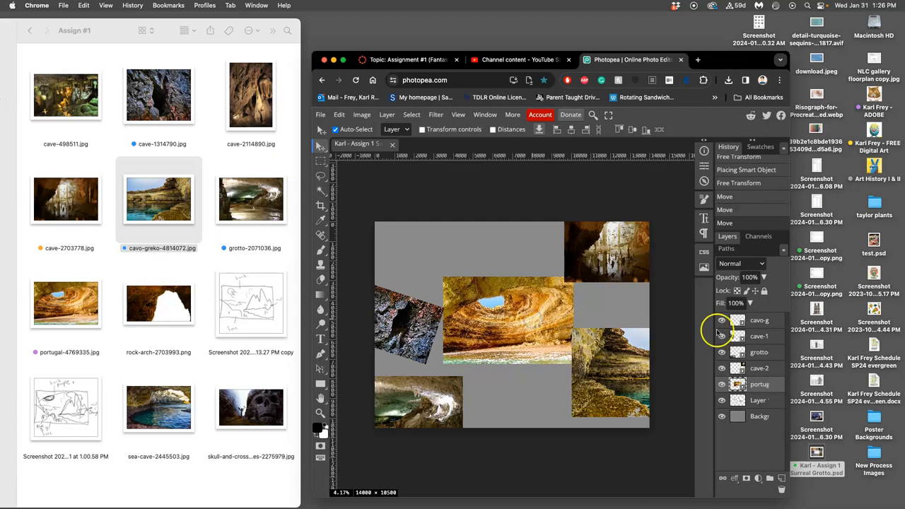
- Select the Portugal sea-cave layer in the Layers panel for the 55% opacity overlay
click(762, 277)
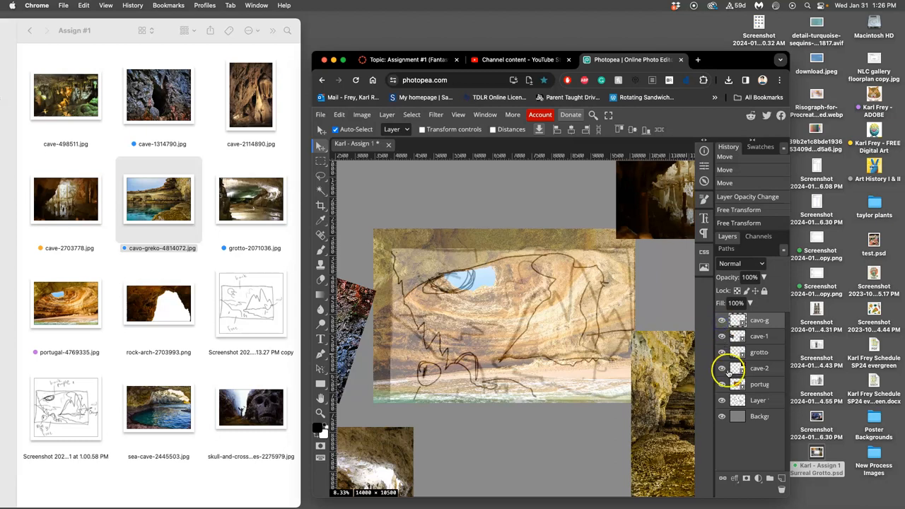
click(759, 384)
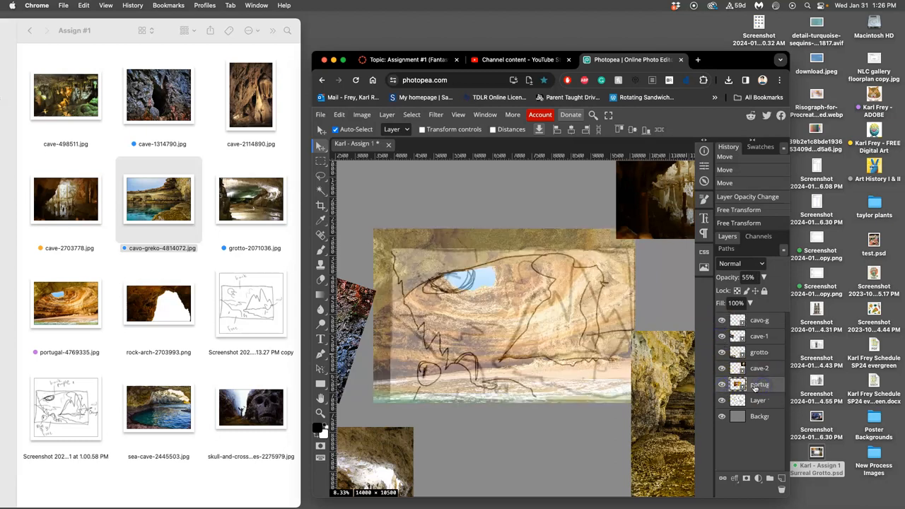
- Resize the Portugal photo, distort its top-right corner toward the sketch, then enter Warp mode
click(758, 384)
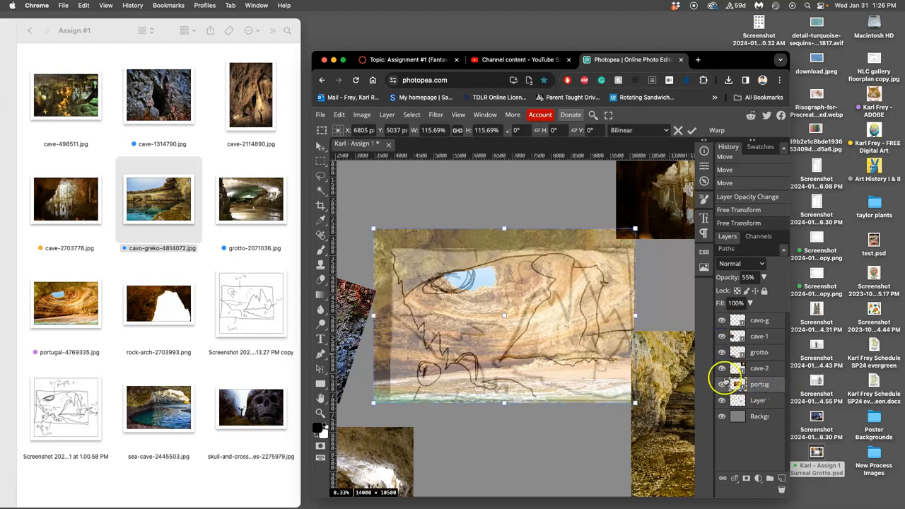
drag(634, 228, 631, 233)
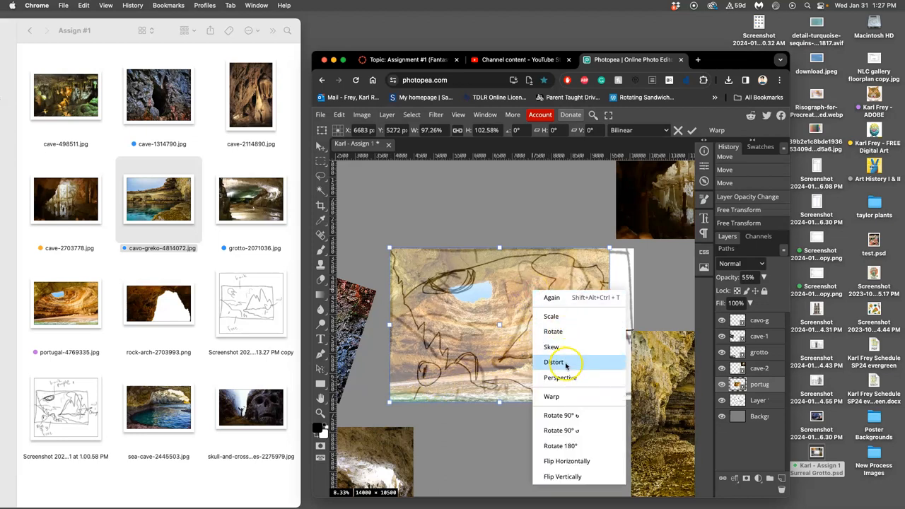
click(554, 361)
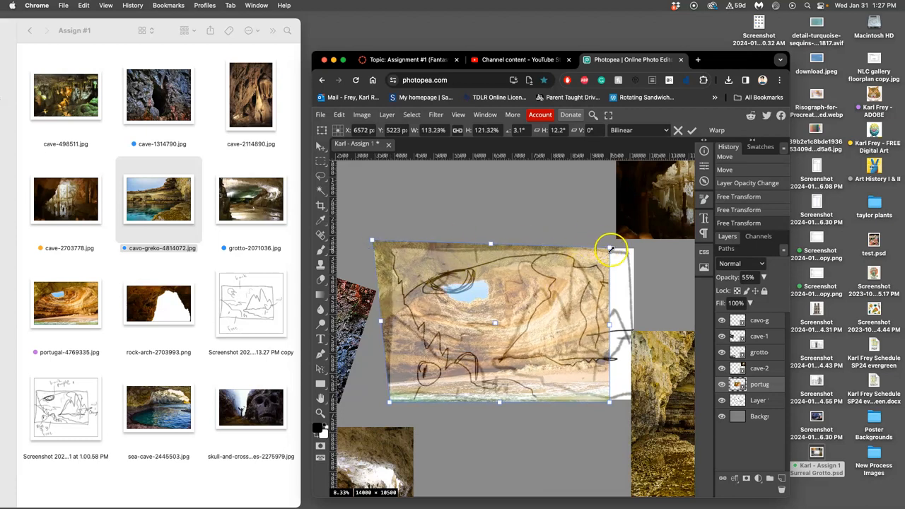
drag(613, 251, 599, 228)
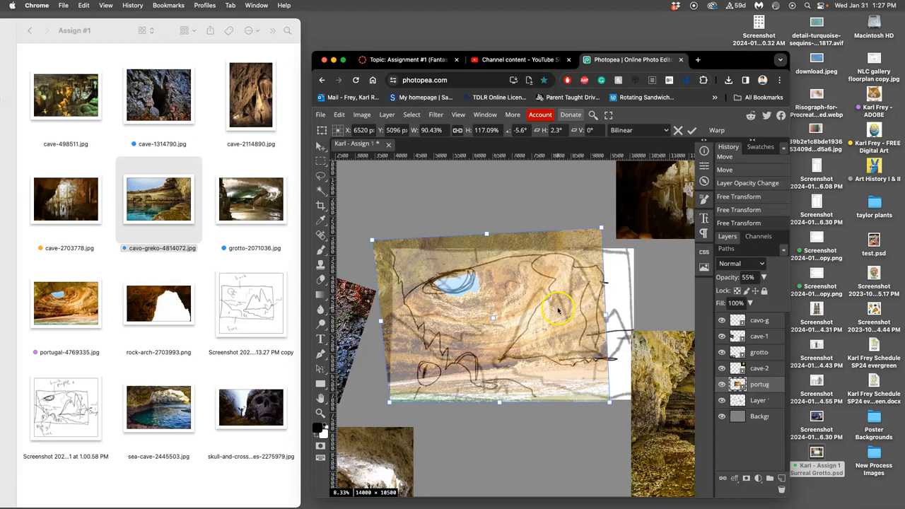
mouse_move(526, 319)
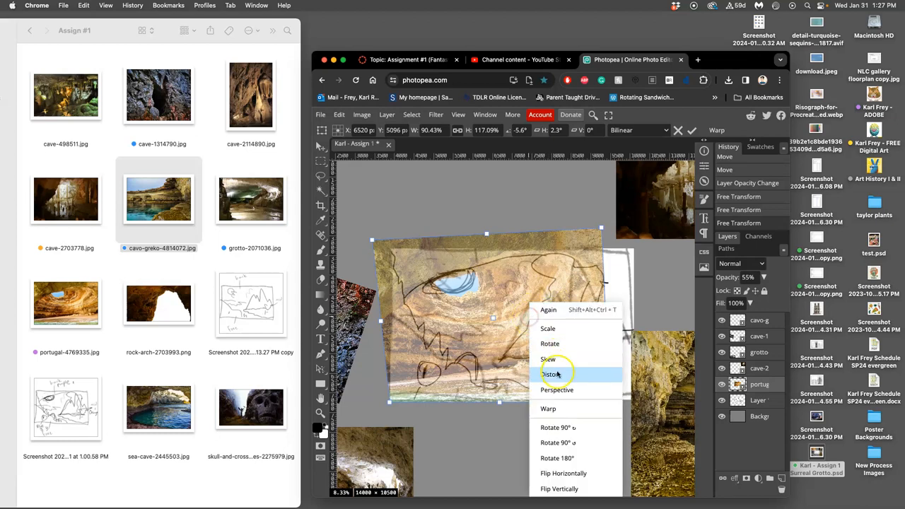
click(547, 409)
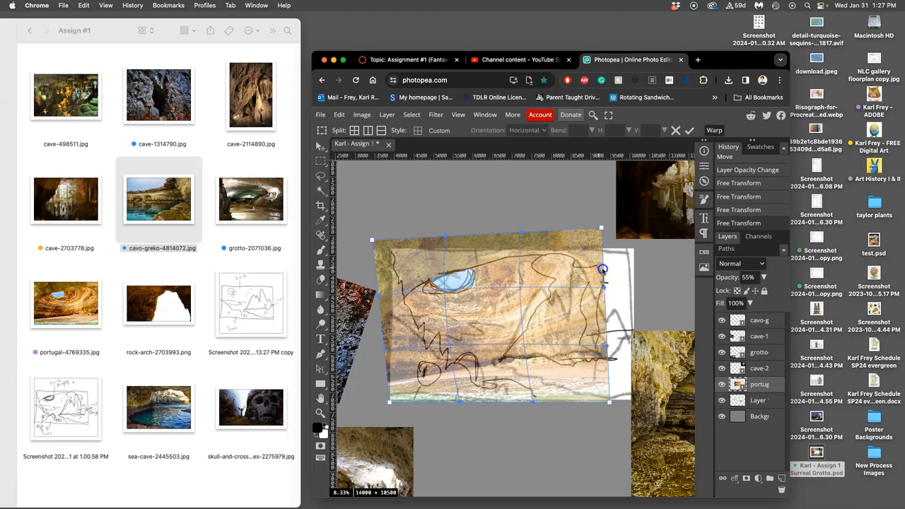
- Bend the warp grid along the sketch lines, commit the warp, and adjust opacity
drag(602, 270, 613, 274)
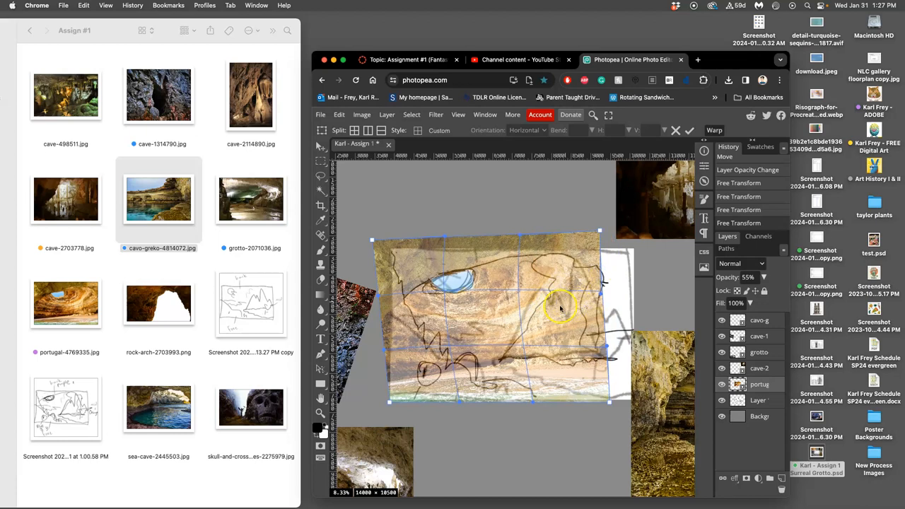
click(689, 130)
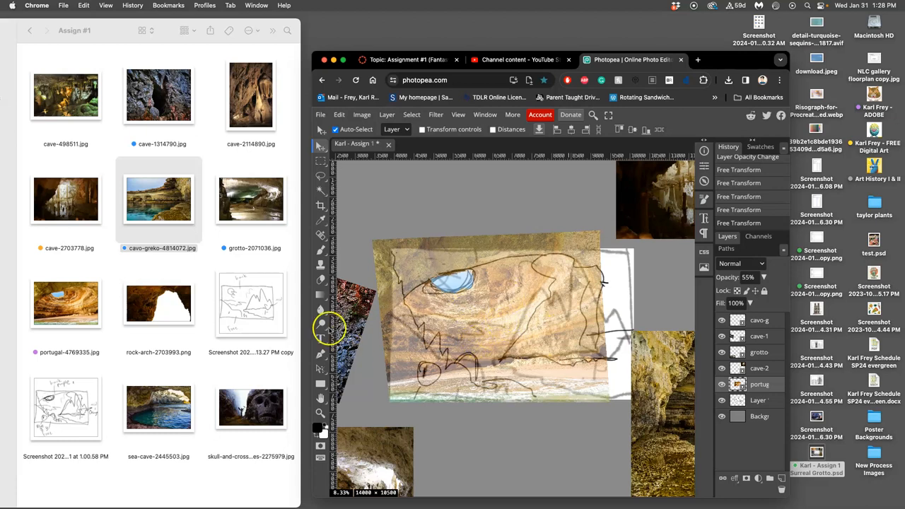
mouse_move(568, 311)
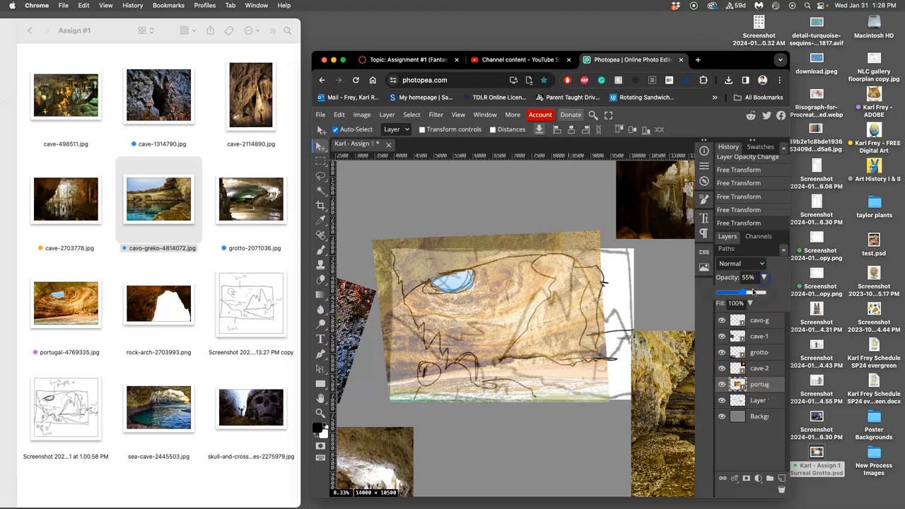
drag(749, 292, 744, 292)
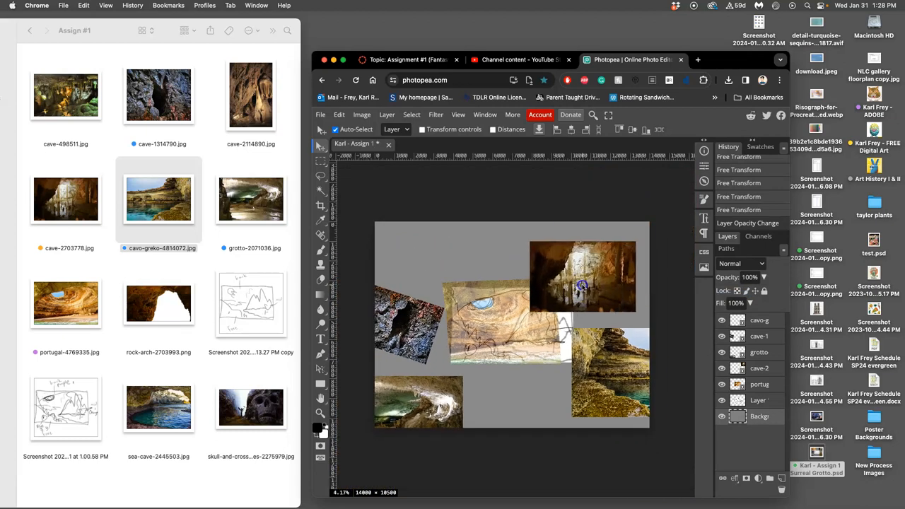
- Move the cave-2703778 stalactite photo to the centre and fine-tune its position
drag(582, 276, 523, 357)
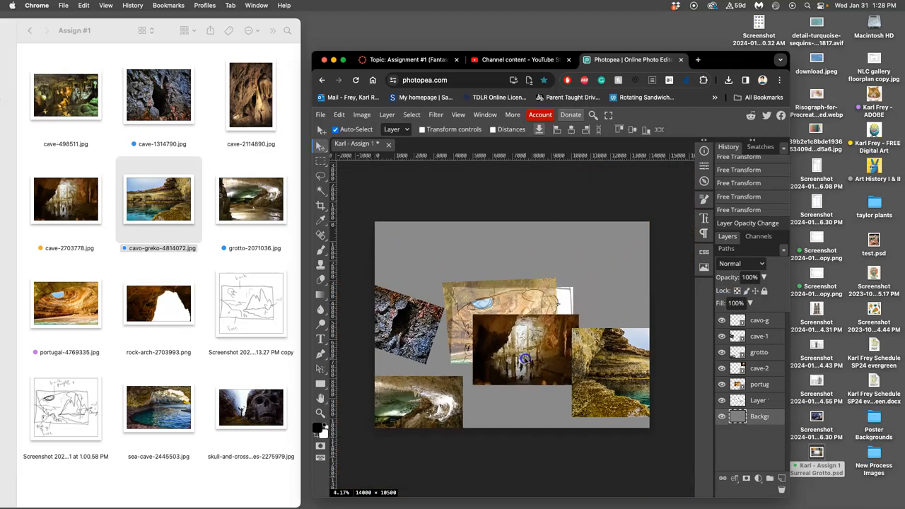
drag(524, 359, 532, 326)
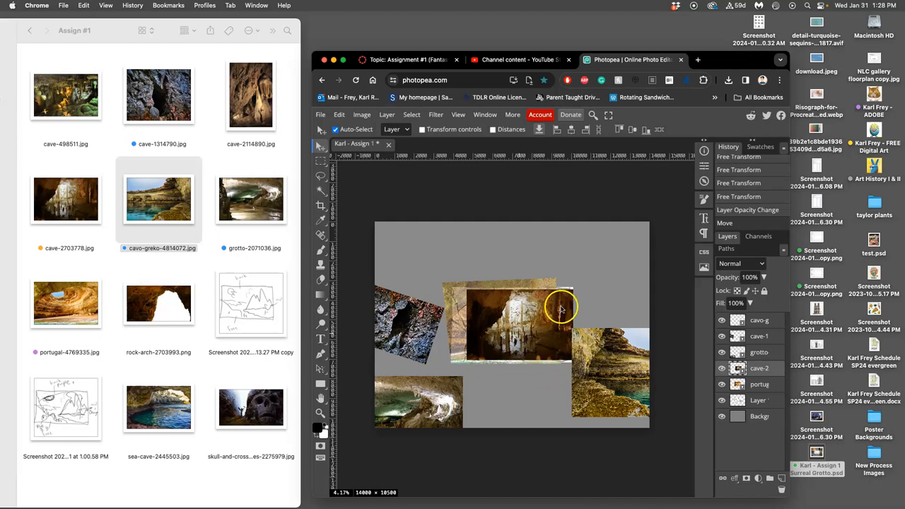
mouse_move(509, 333)
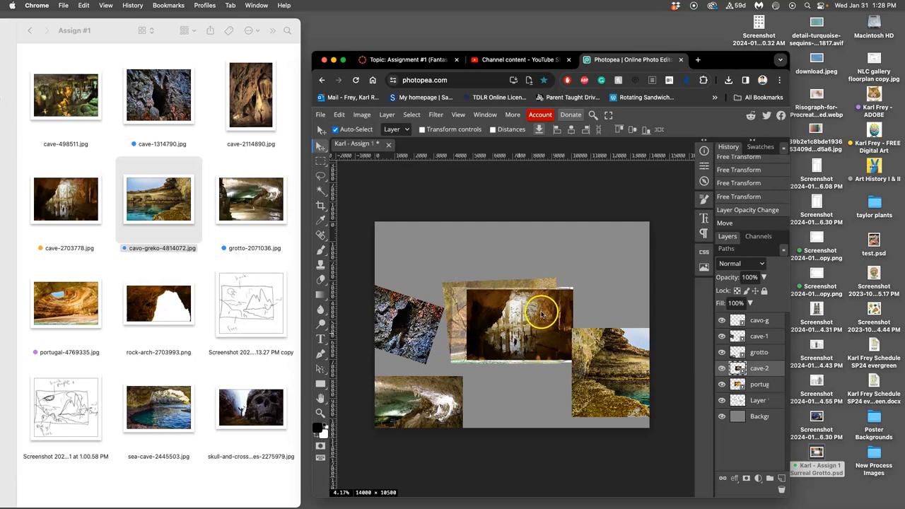
drag(520, 322, 576, 265)
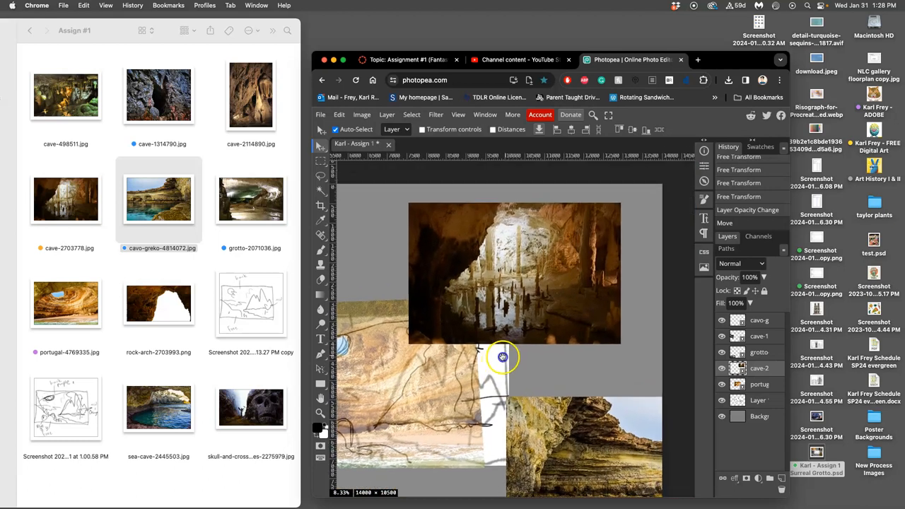
- Lasso-cut the stalactite cave onto its own layer and hide the original cave-2 layer
click(320, 176)
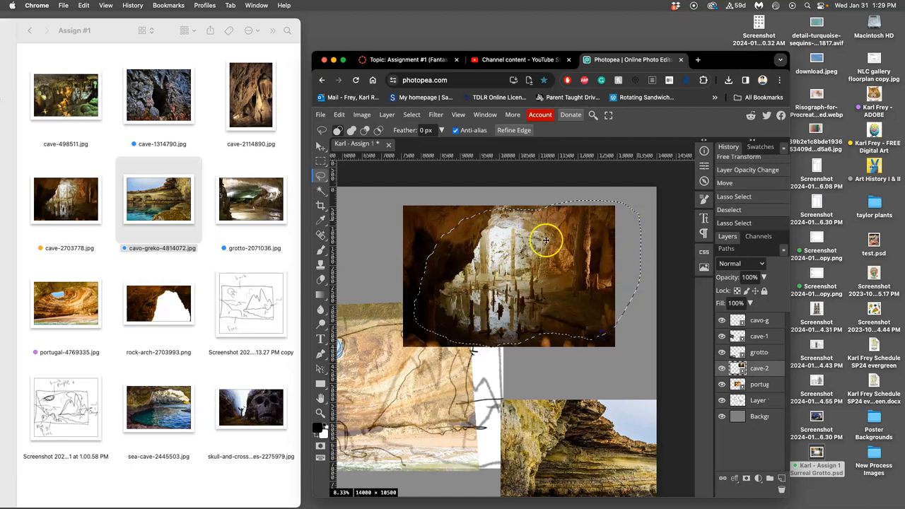
mouse_move(539, 281)
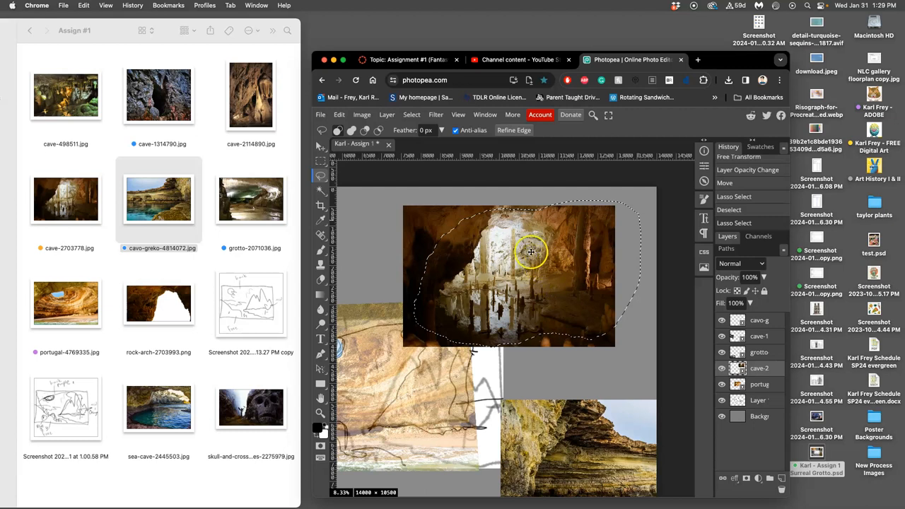
mouse_move(458, 260)
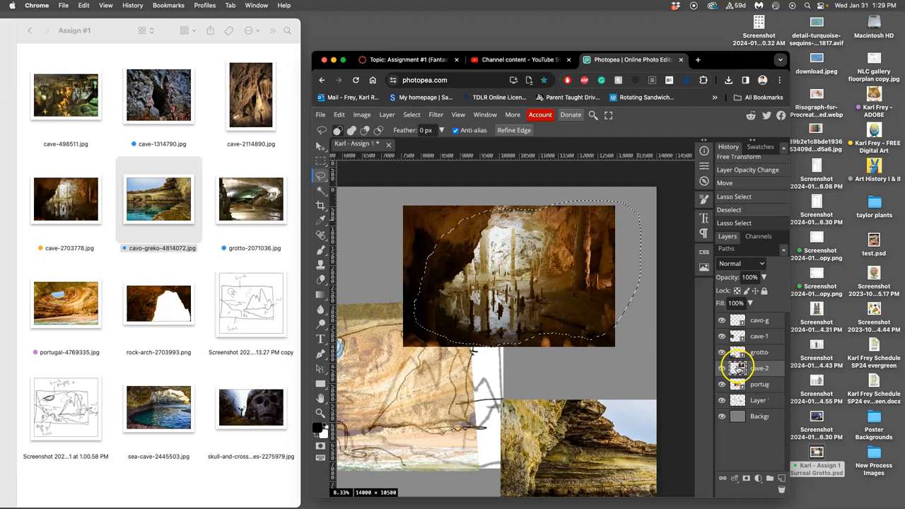
mouse_move(569, 270)
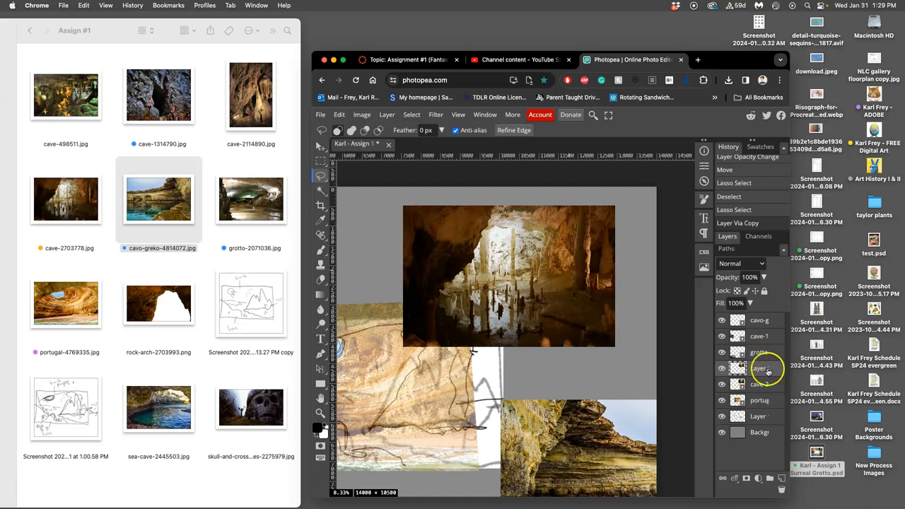
click(722, 368)
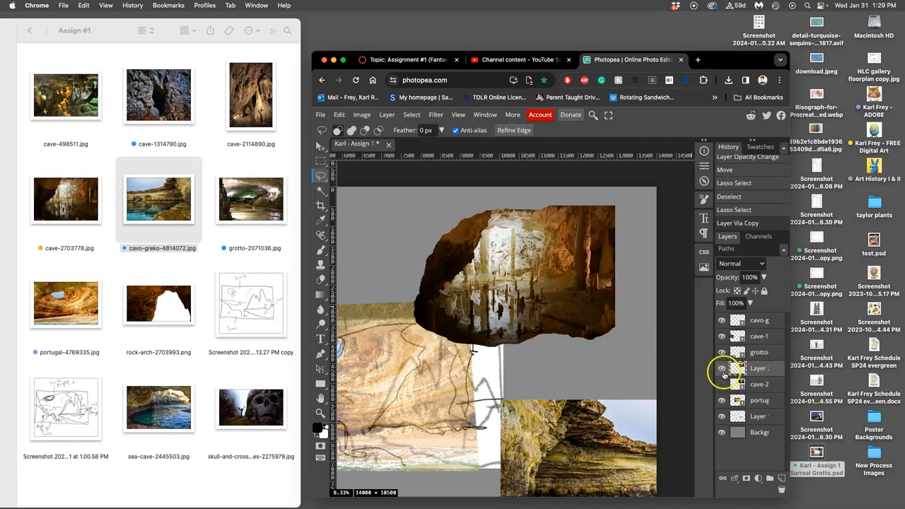